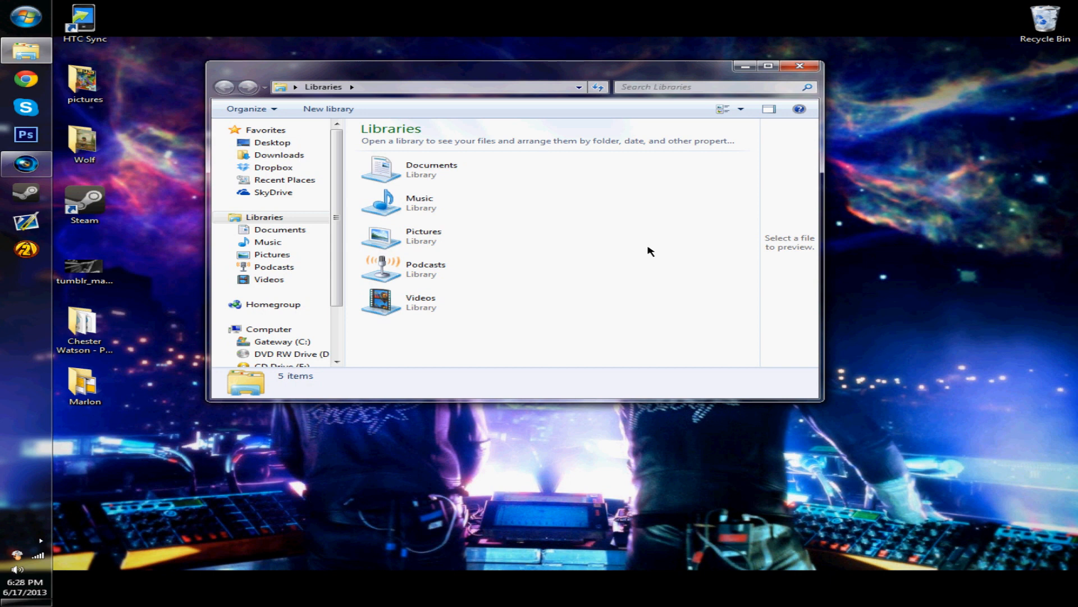
mouse_move(664, 260)
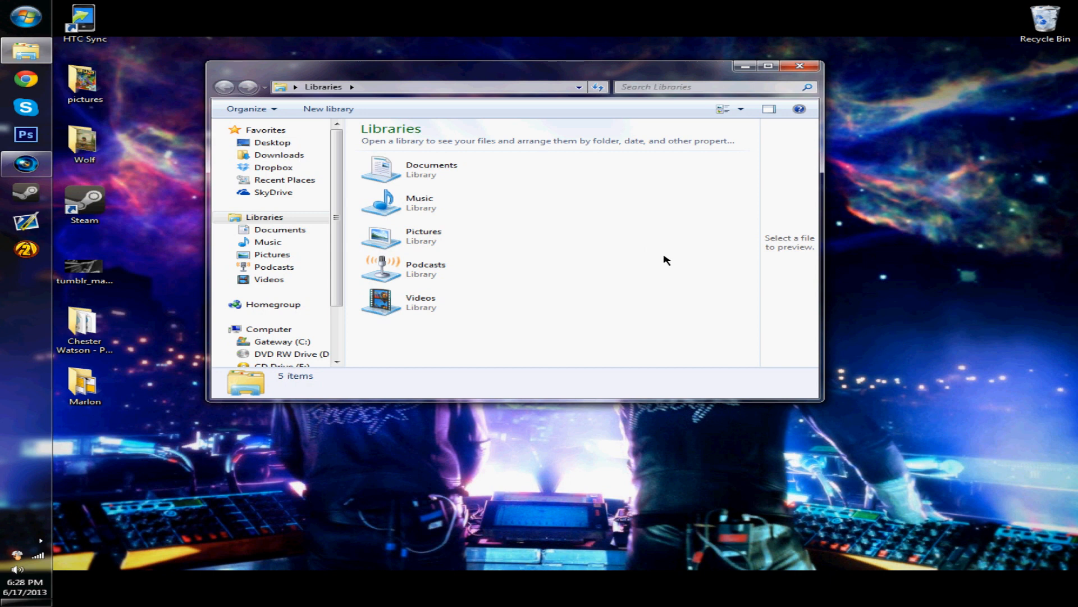
mouse_move(693, 83)
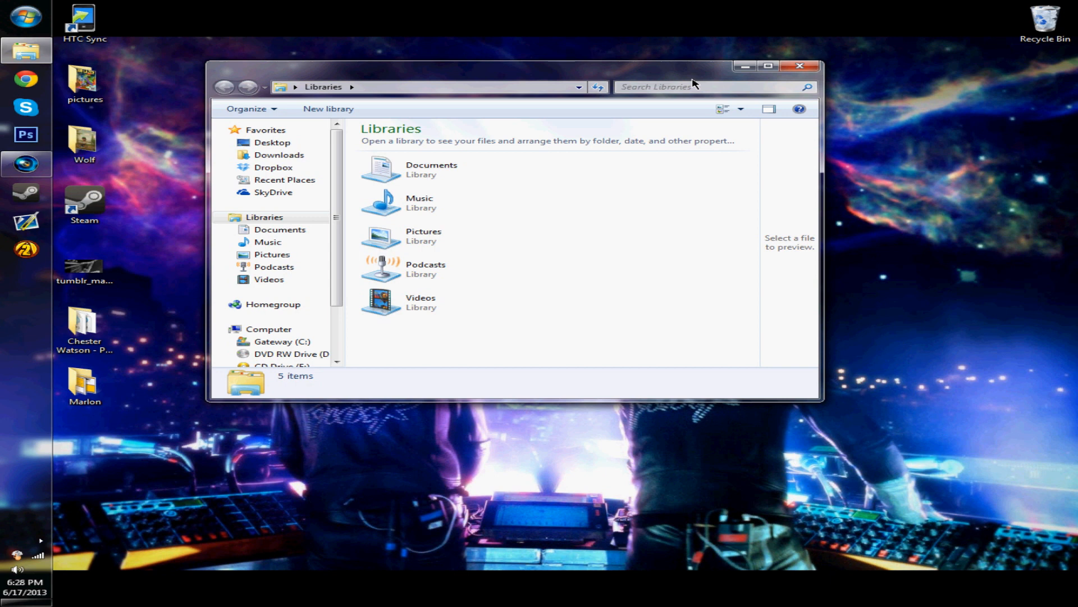
mouse_move(561, 280)
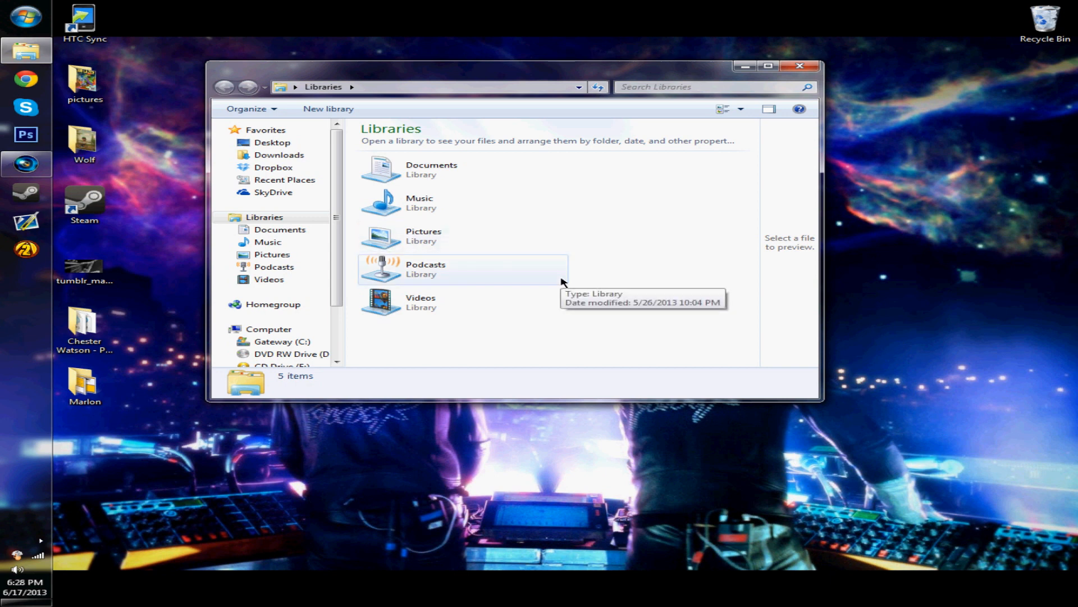
mouse_move(410, 297)
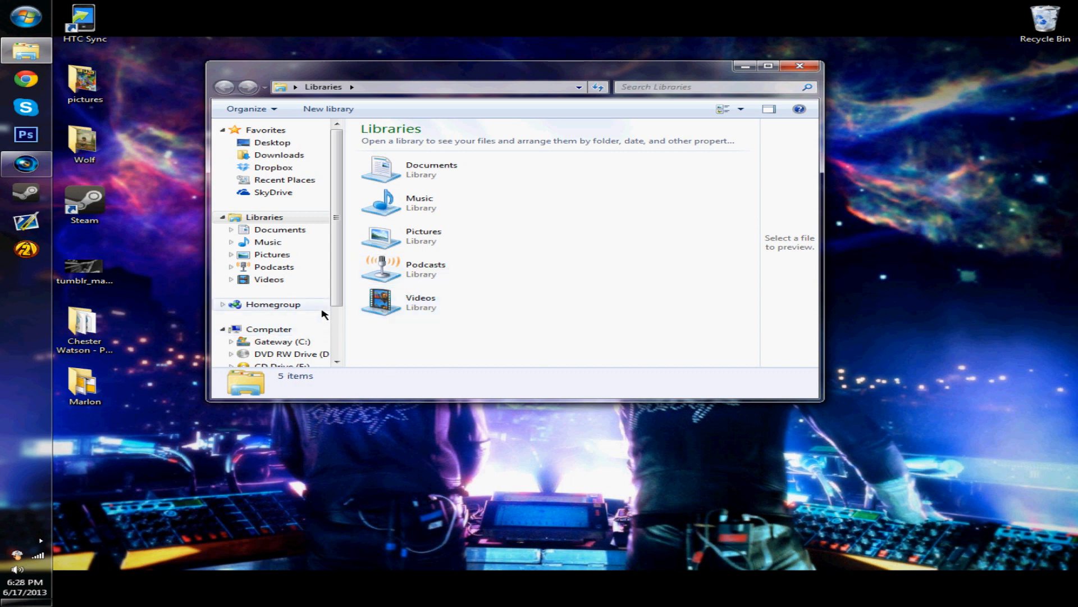
mouse_move(273, 330)
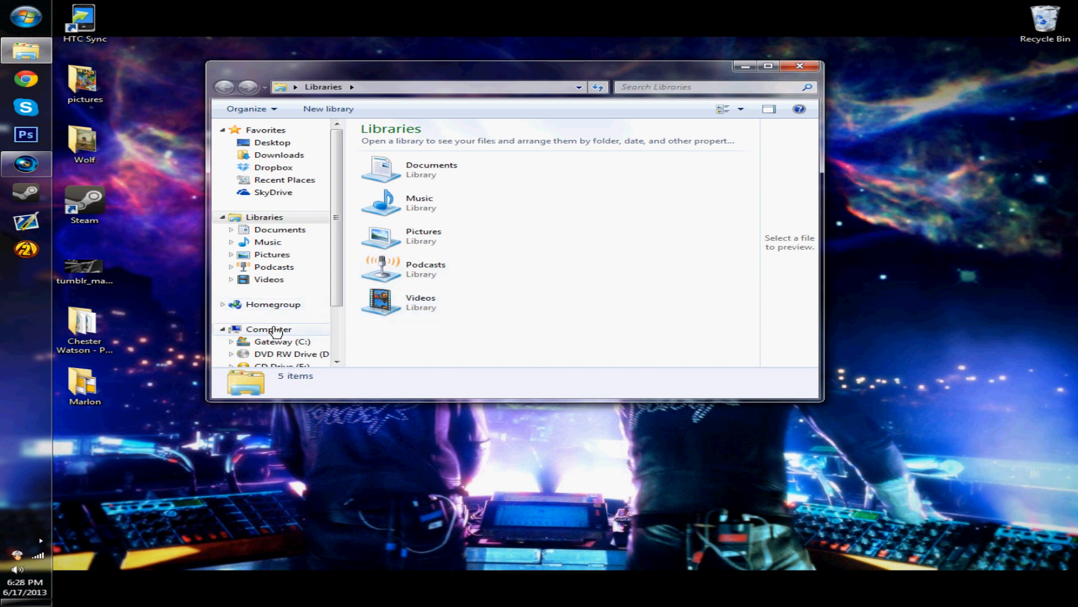
Browse the Windows Media Player folders in Program Files and Program Files (x86), returning to C:.
double_click(282, 342)
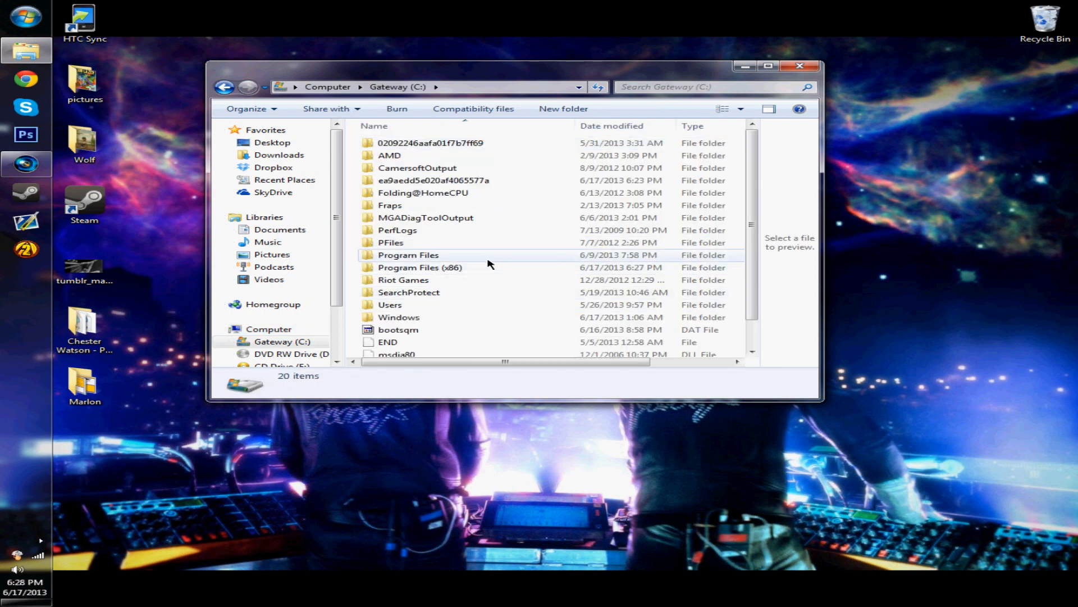
double_click(408, 254)
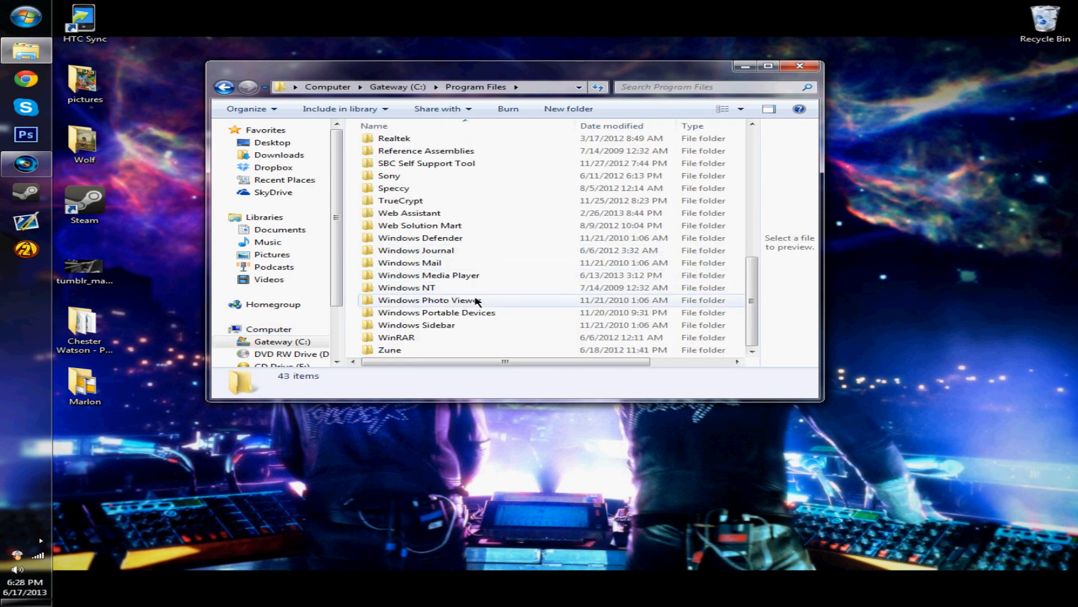
click(428, 275)
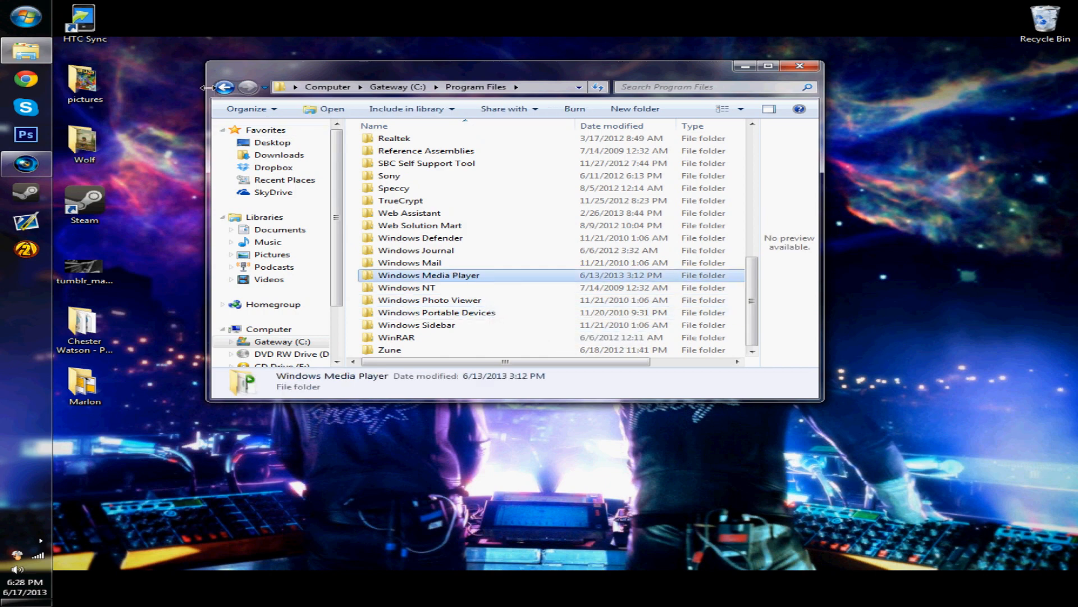
click(224, 87)
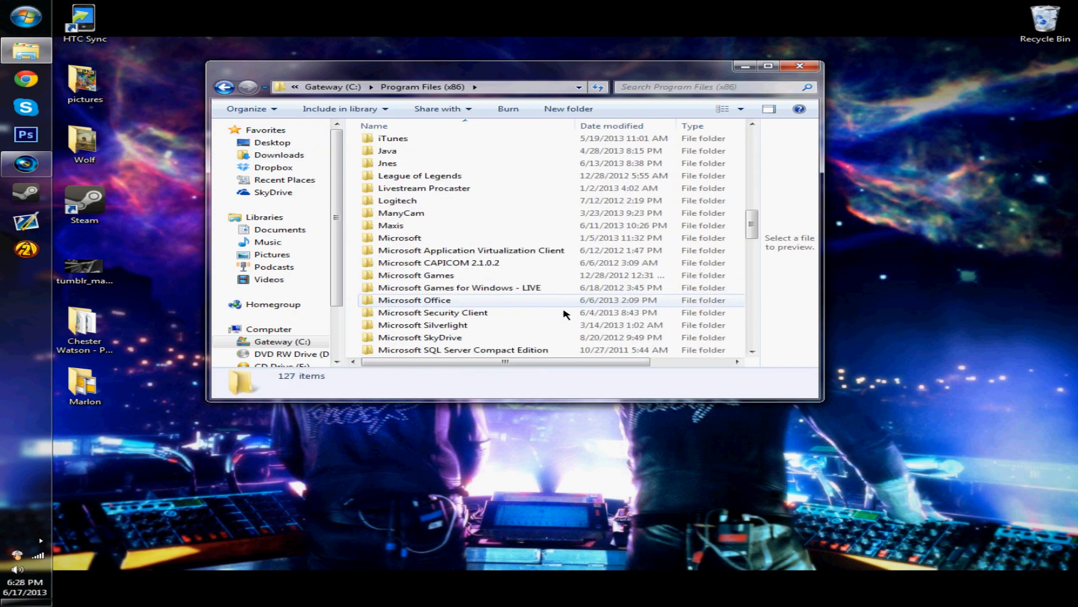
scroll(down, 3)
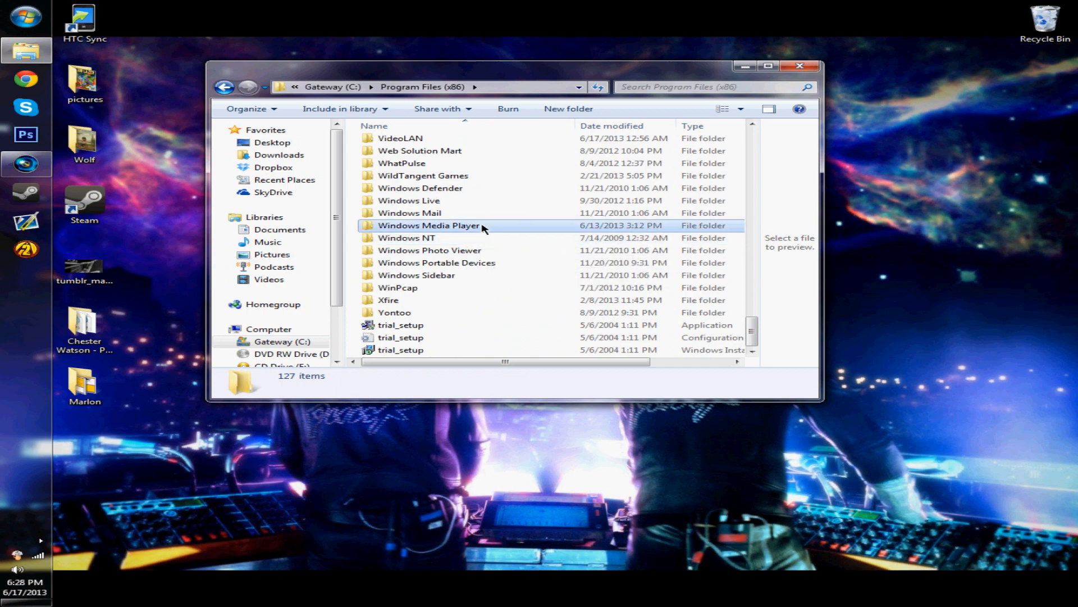
double_click(428, 225)
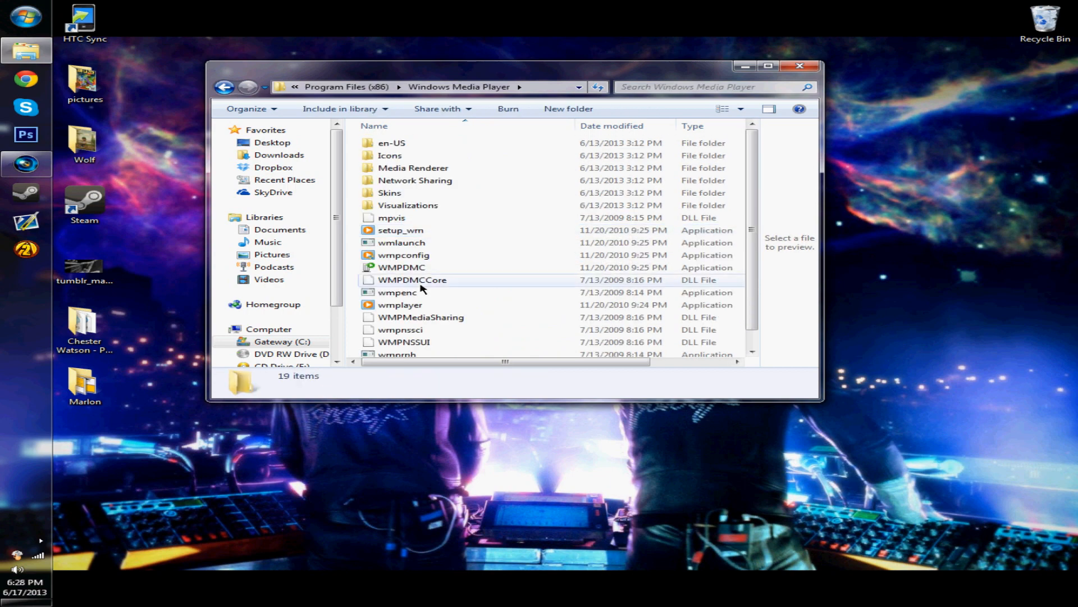
mouse_move(401, 305)
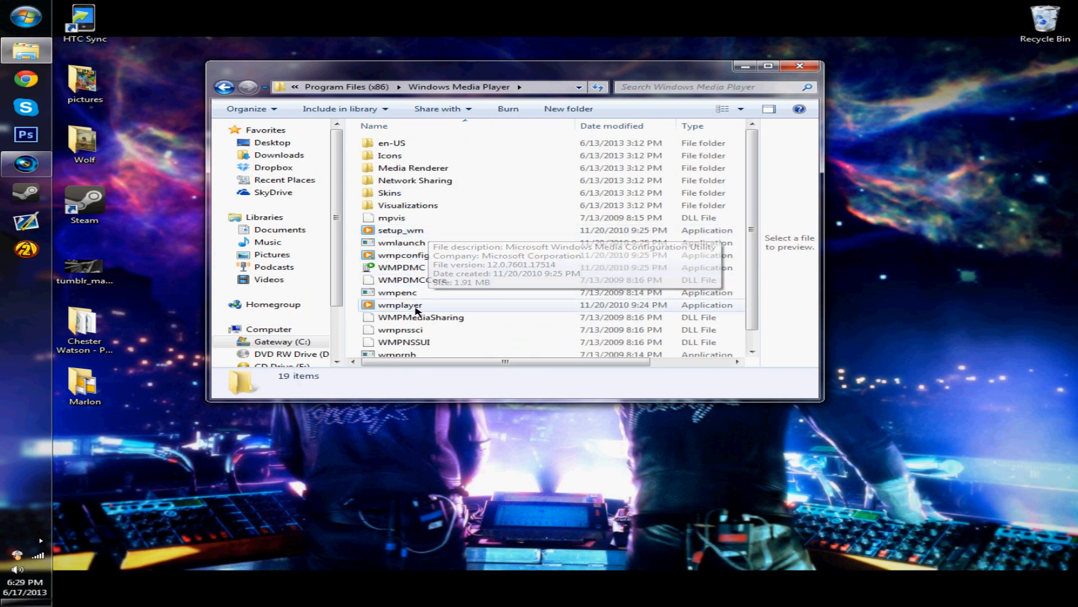
double_click(400, 304)
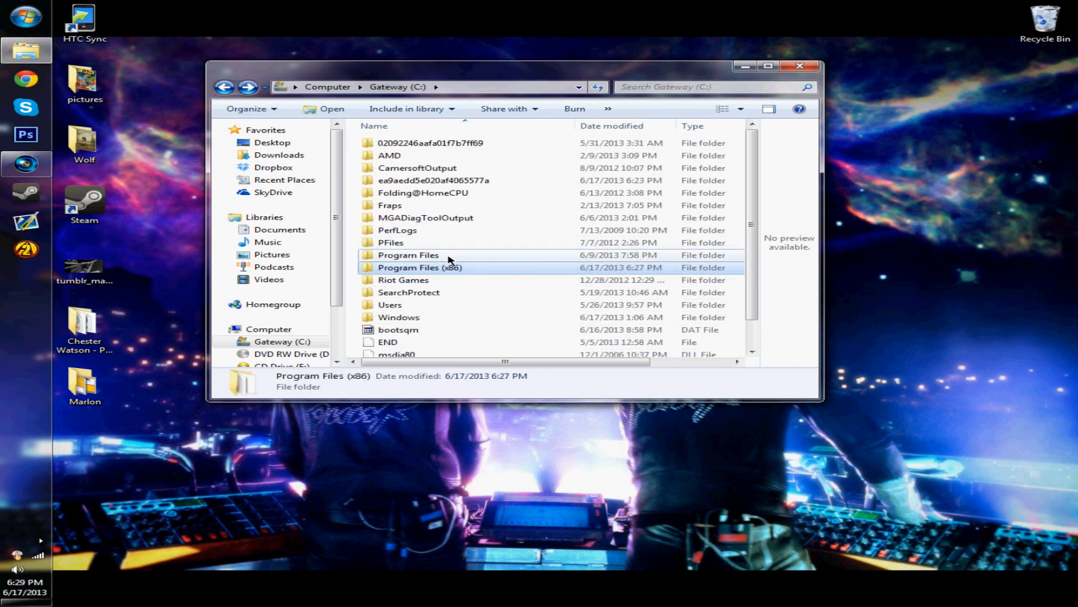
Open Program Files > Windows Media Player and select the wmplayer application.
double_click(408, 255)
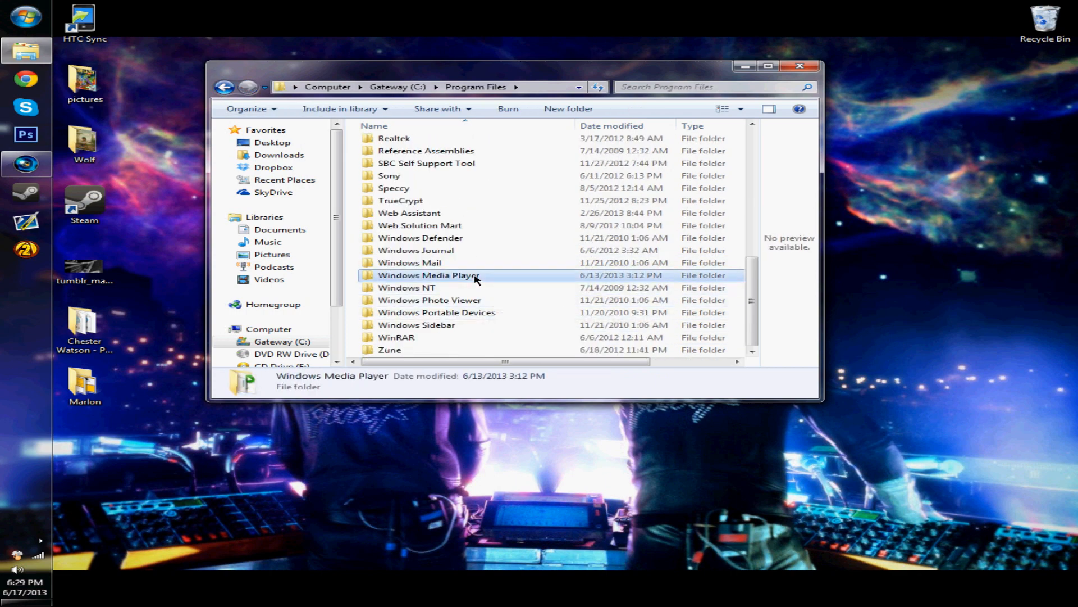
double_click(429, 275)
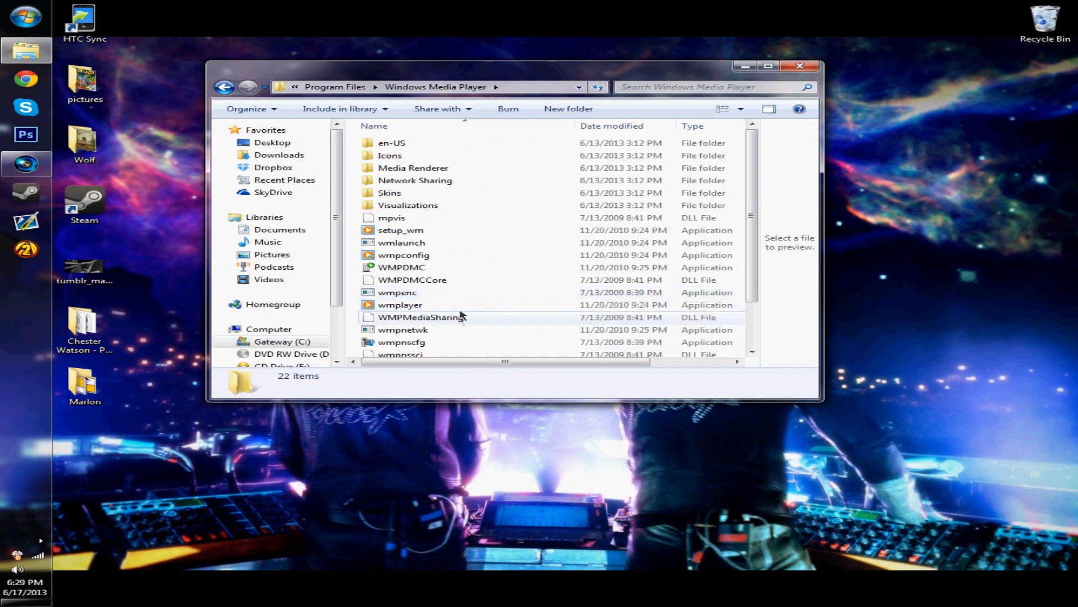
click(400, 304)
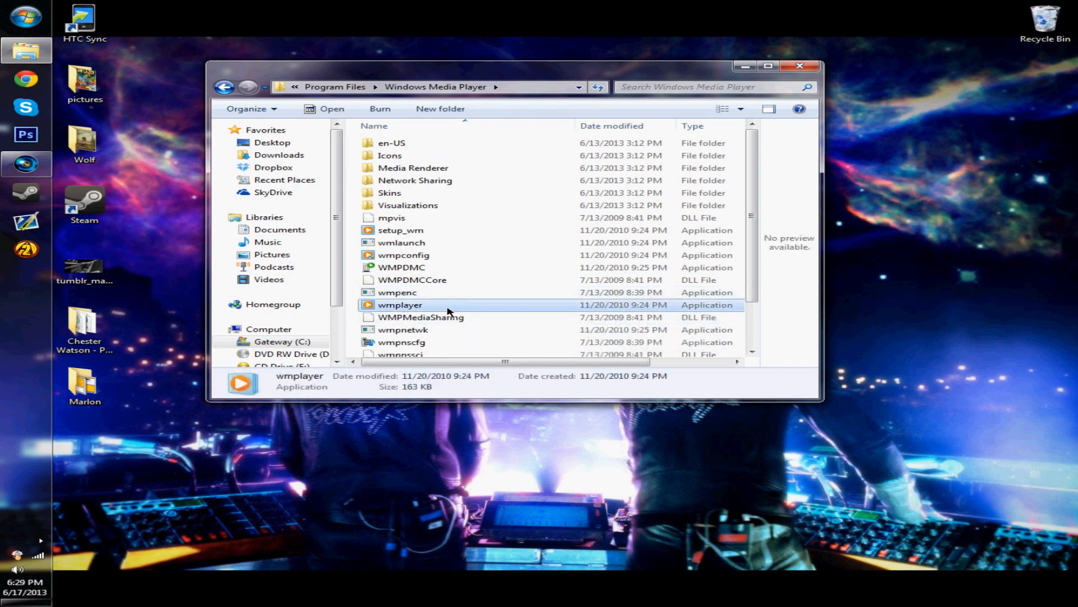
right_click(400, 305)
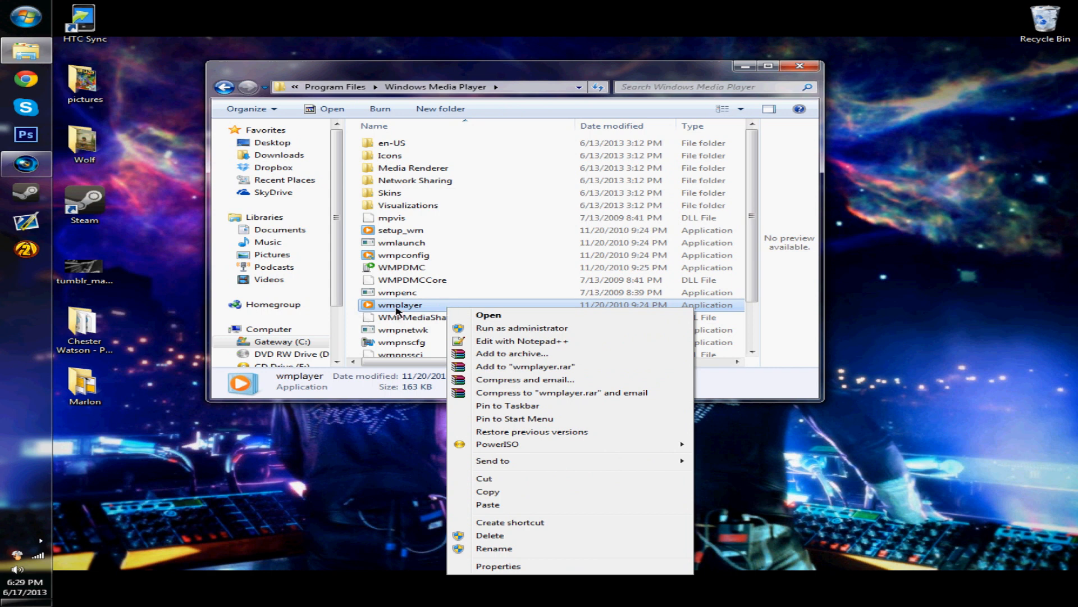
click(494, 548)
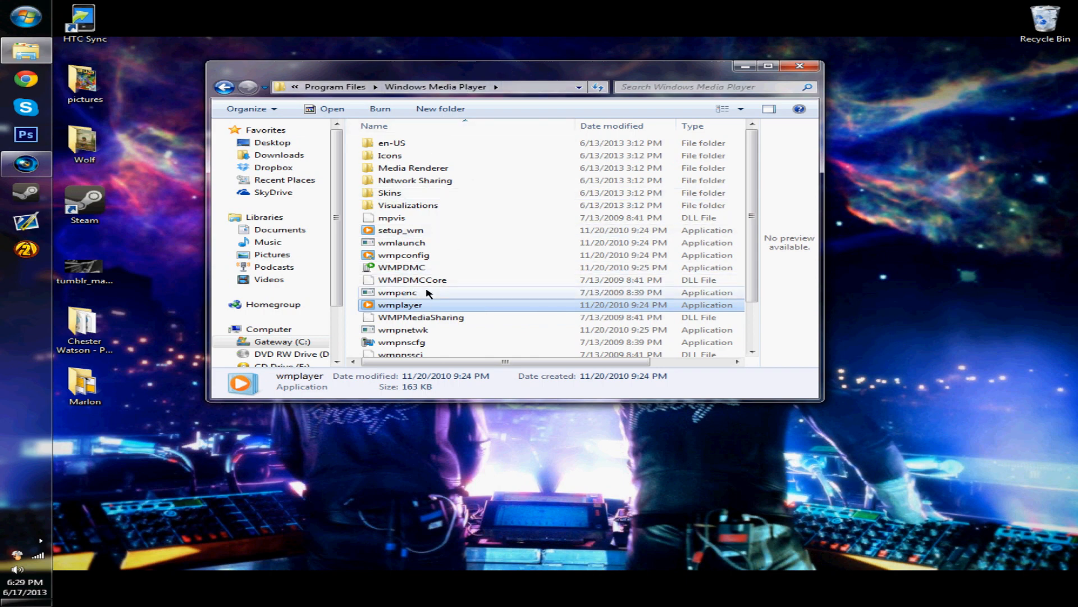
Open wmplayer's Security properties and its Advanced settings, showing TrustedInstaller with full control.
right_click(399, 305)
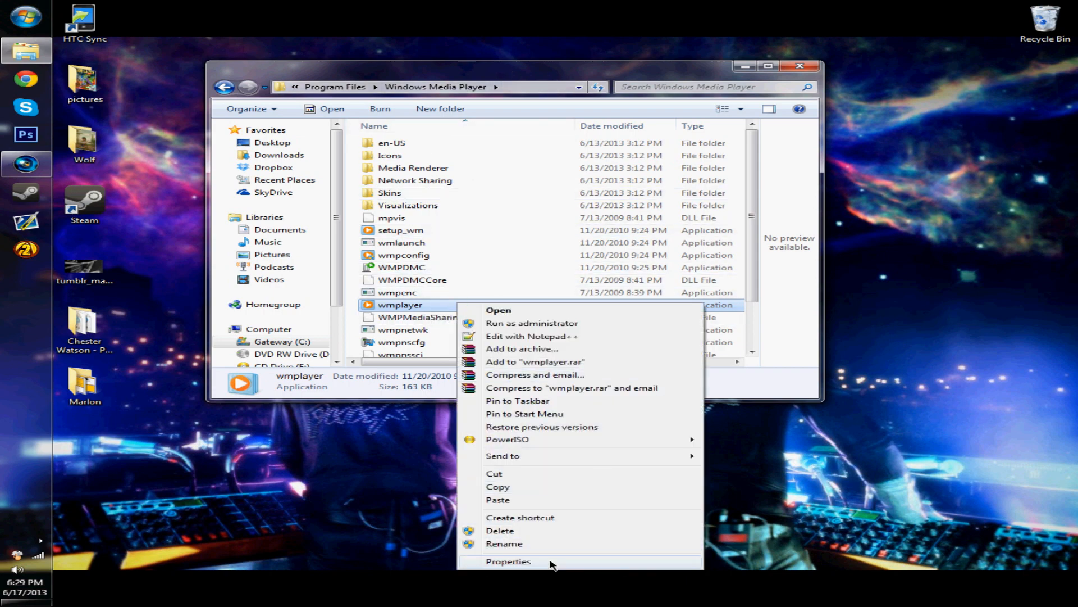
click(509, 561)
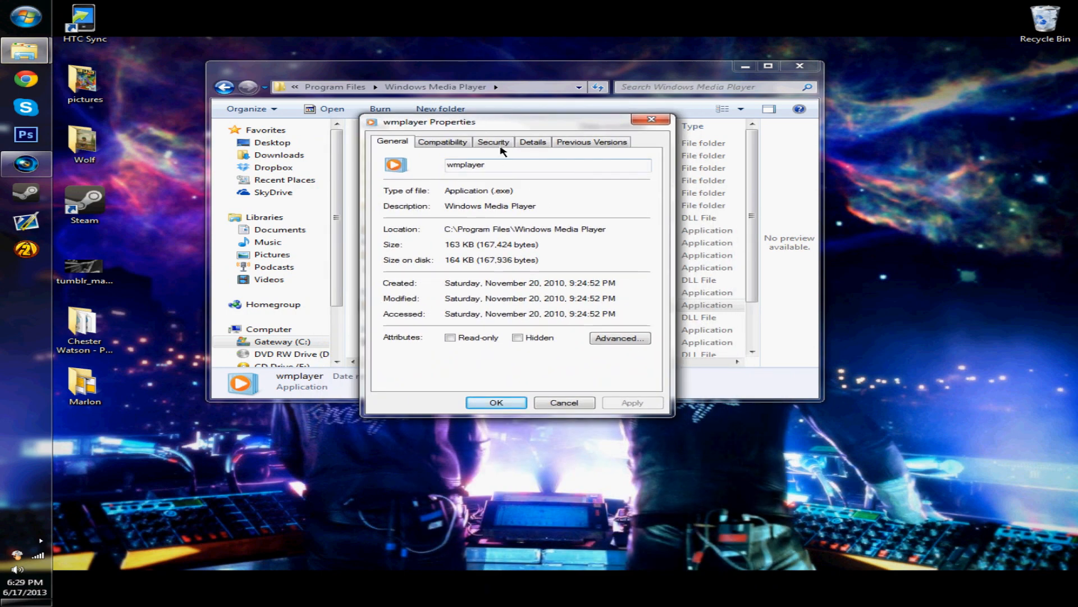
click(493, 142)
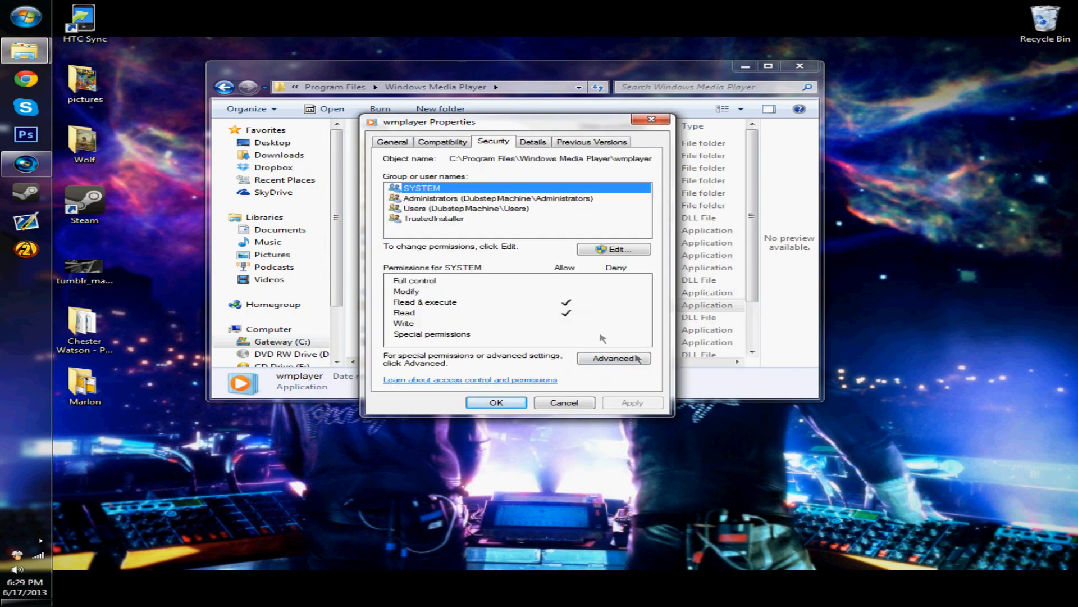
mouse_move(483, 365)
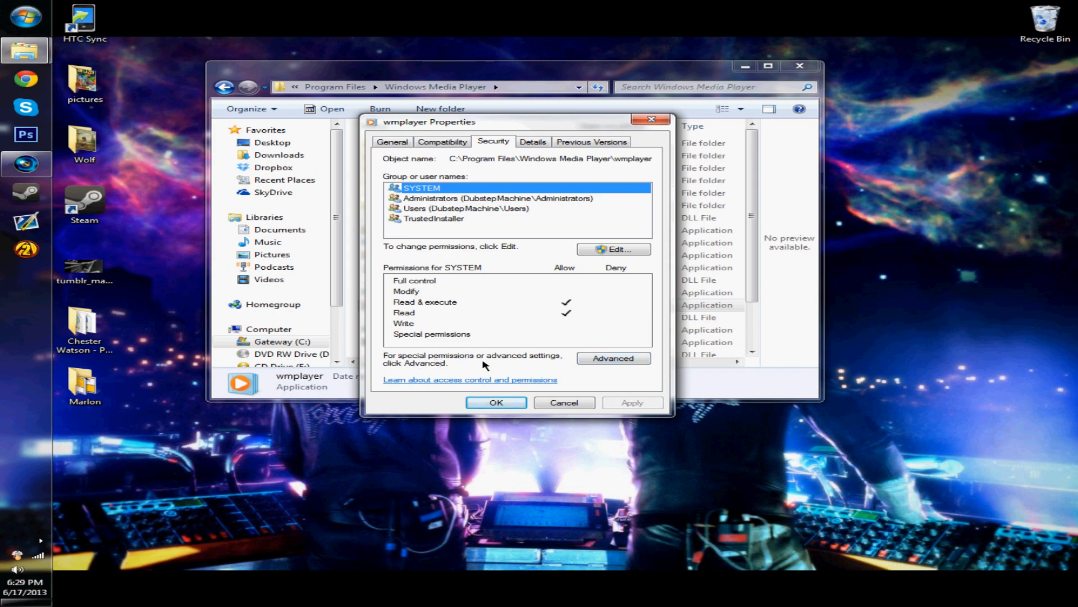
click(613, 358)
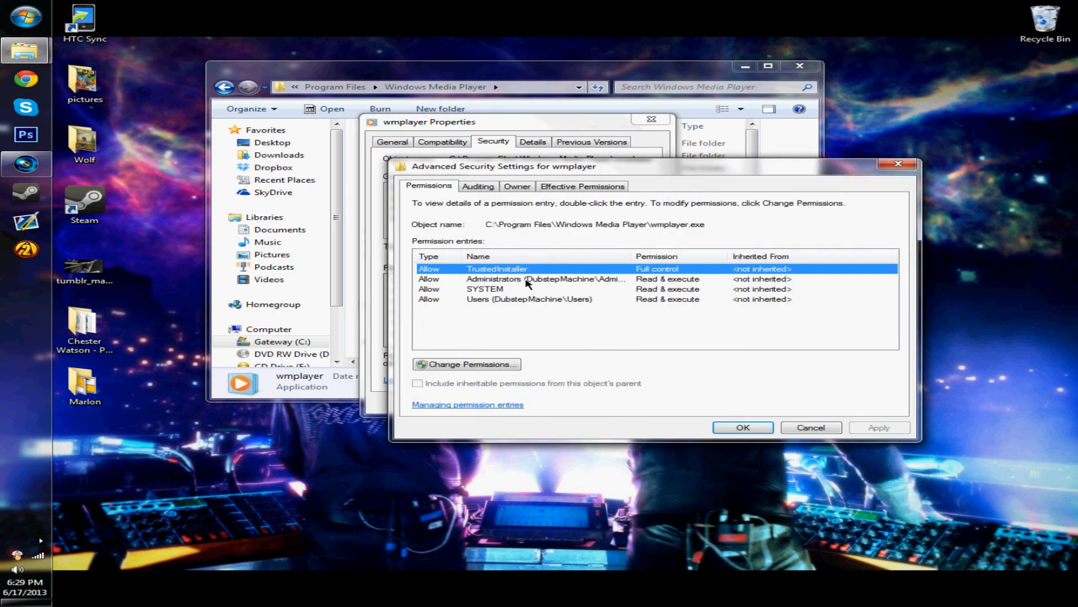
Check the Owner tab: TrustedInstaller owns wmplayer.exe, with Andrew offered as new owner.
click(517, 186)
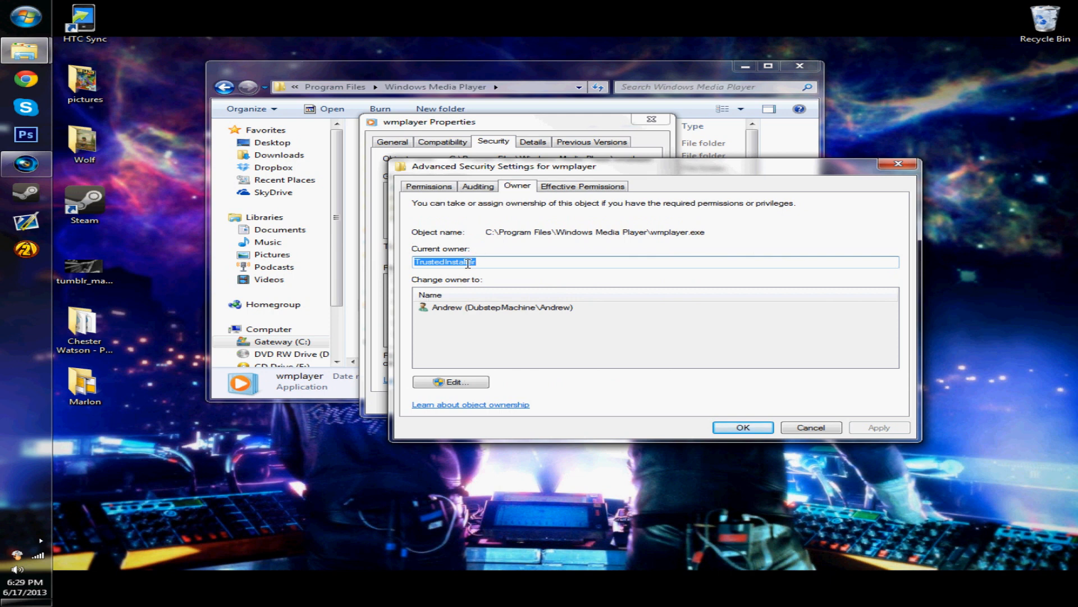
mouse_move(490, 258)
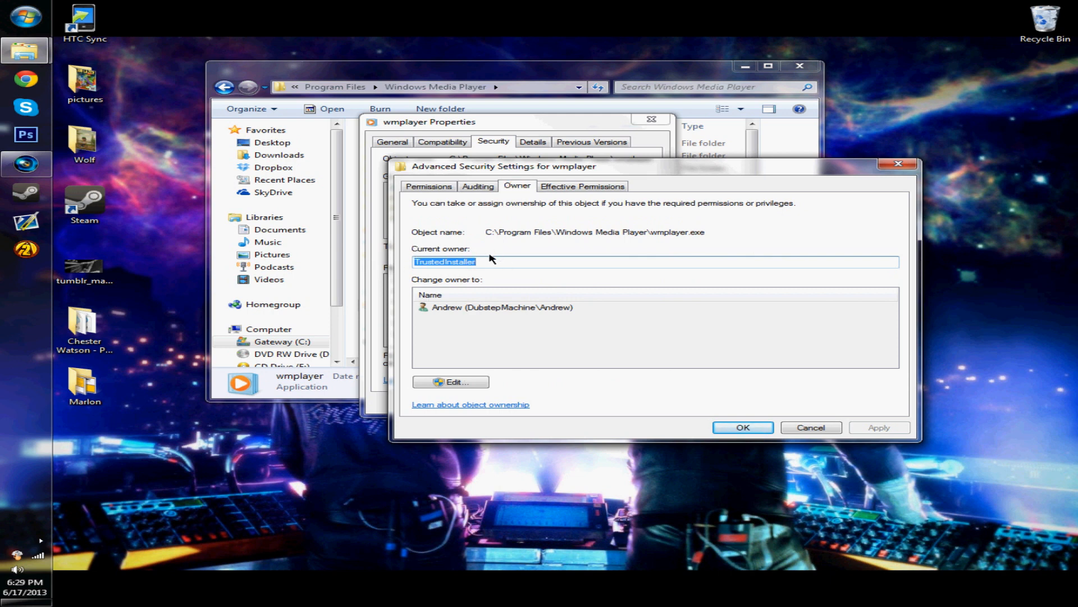
mouse_move(522, 279)
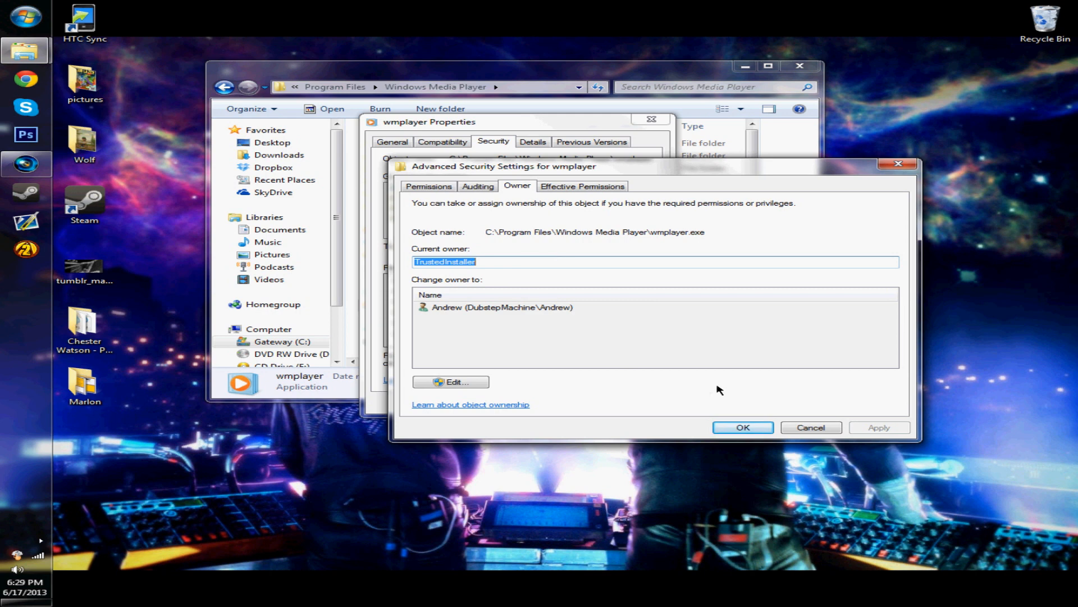
mouse_move(916, 179)
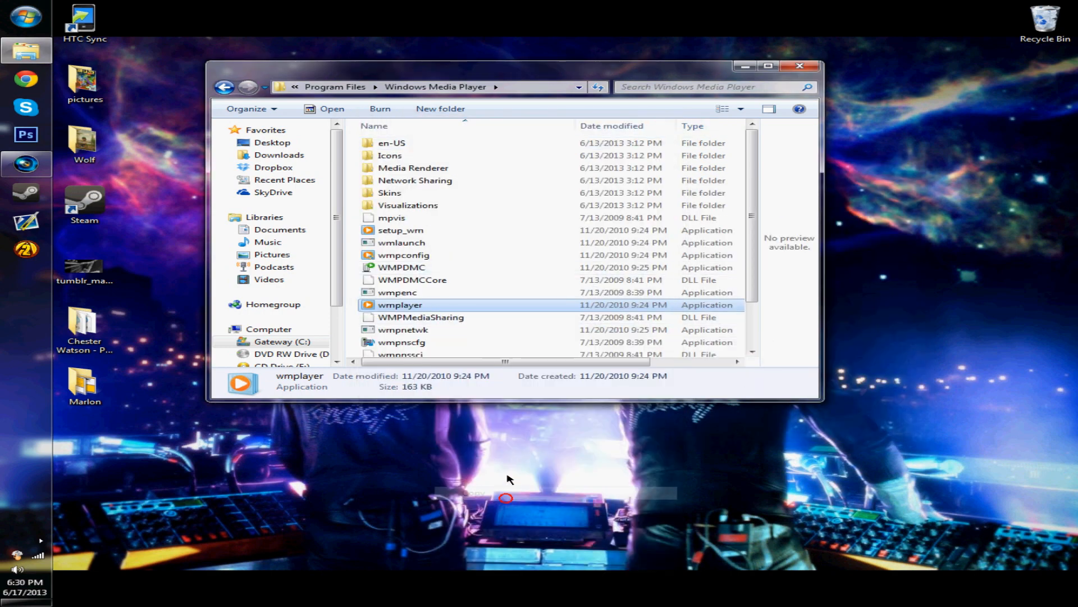
Open Windows Media Player under Program Files (x86) and bring up wmplayer's context menu.
click(225, 86)
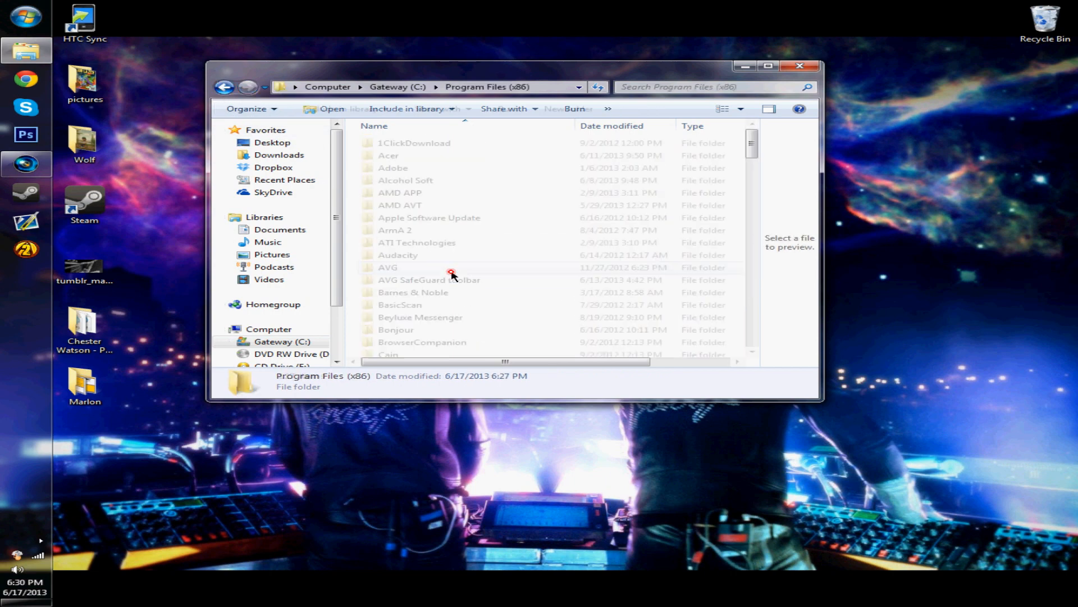
scroll(down, 3)
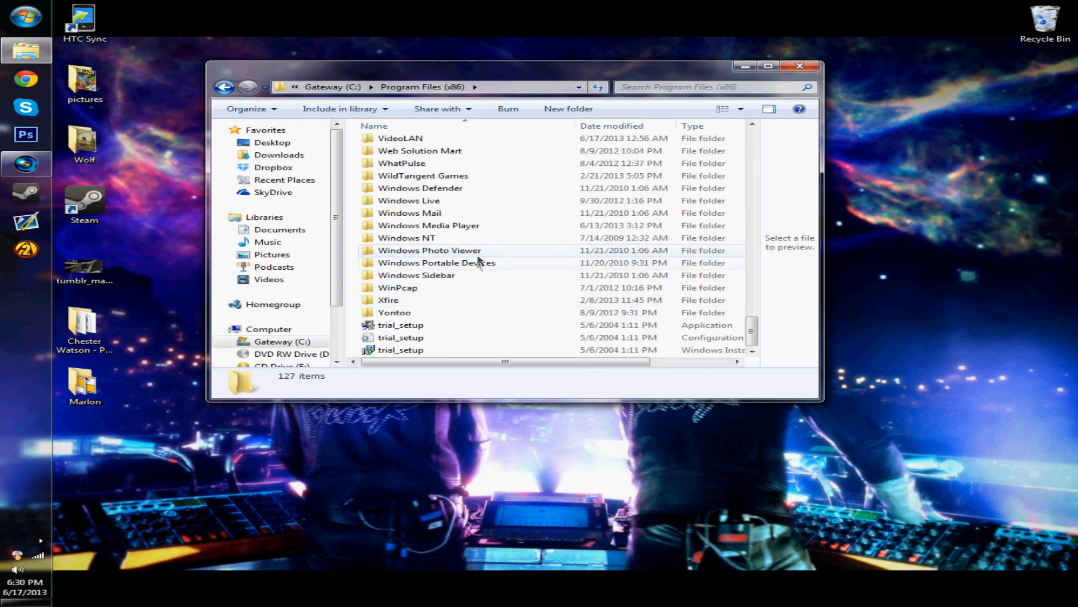
double_click(428, 225)
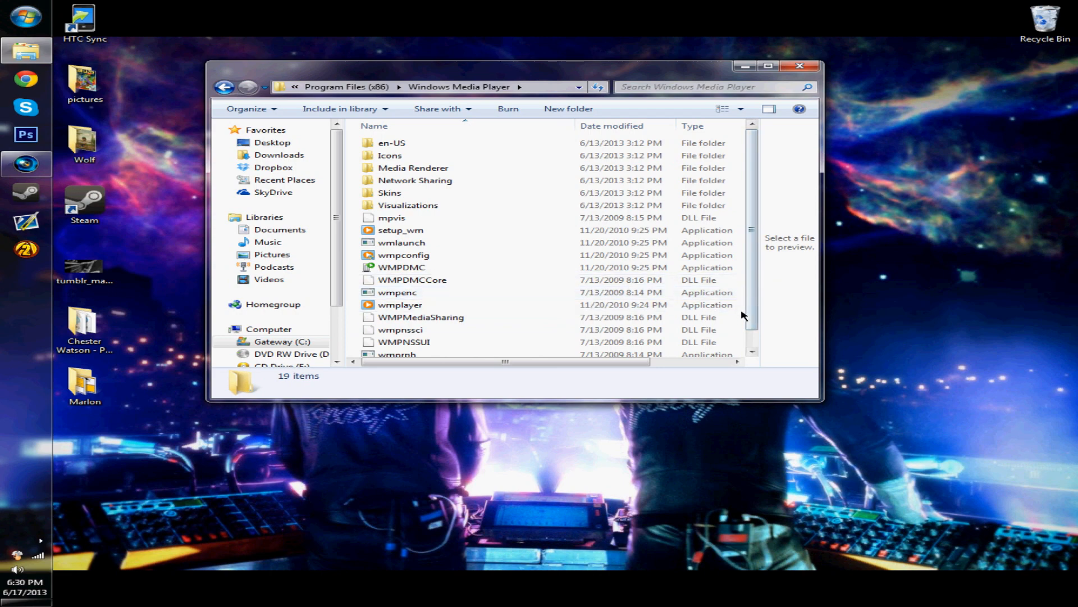
click(400, 305)
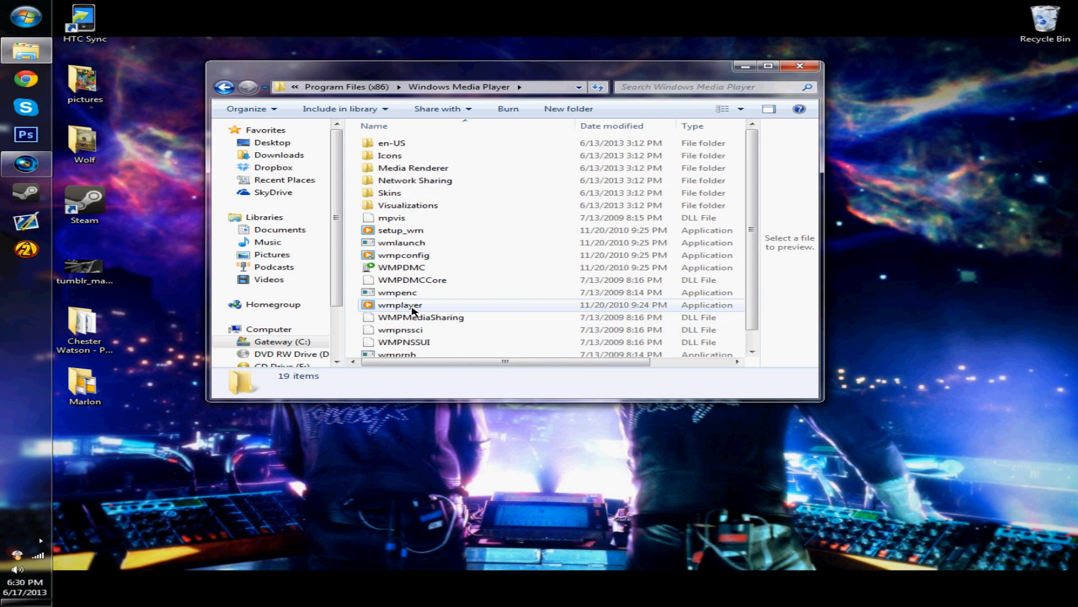
right_click(399, 304)
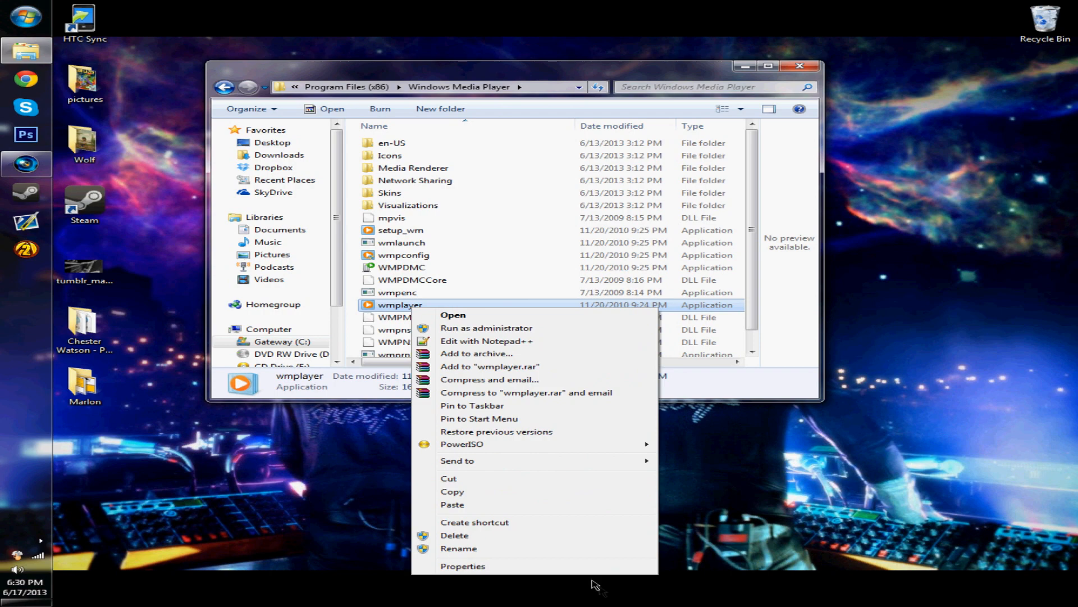
Change the owner of the Program Files (x86) wmplayer.exe to Andrew.
click(463, 566)
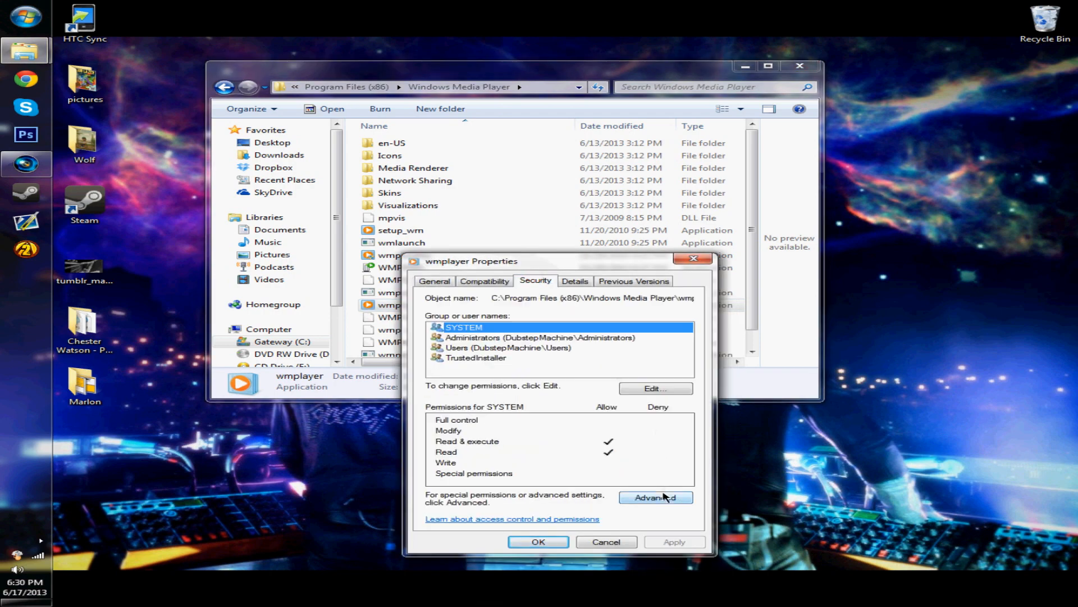
click(654, 497)
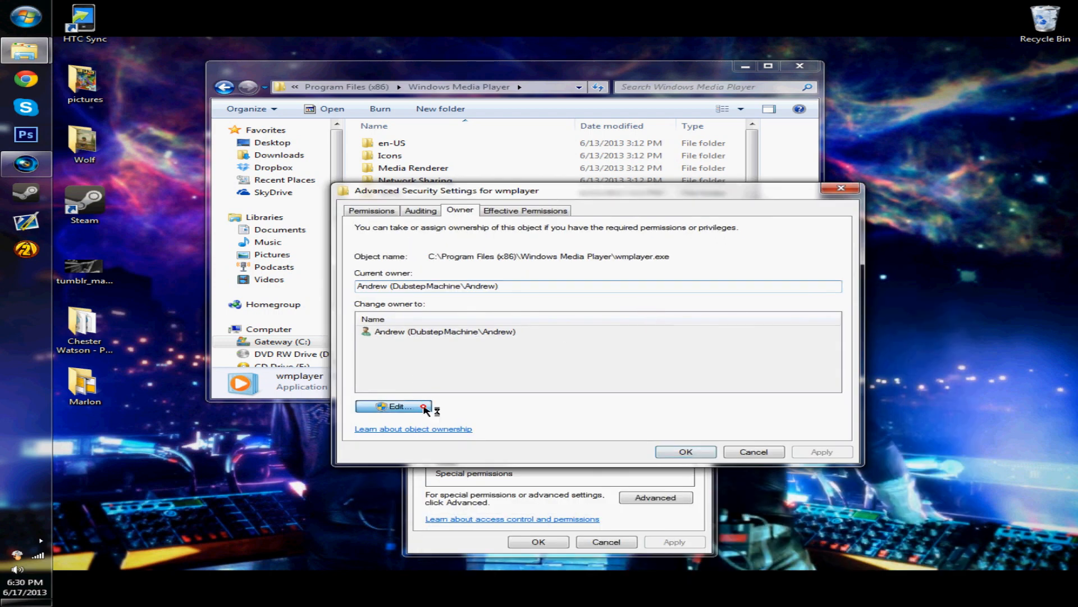
click(393, 406)
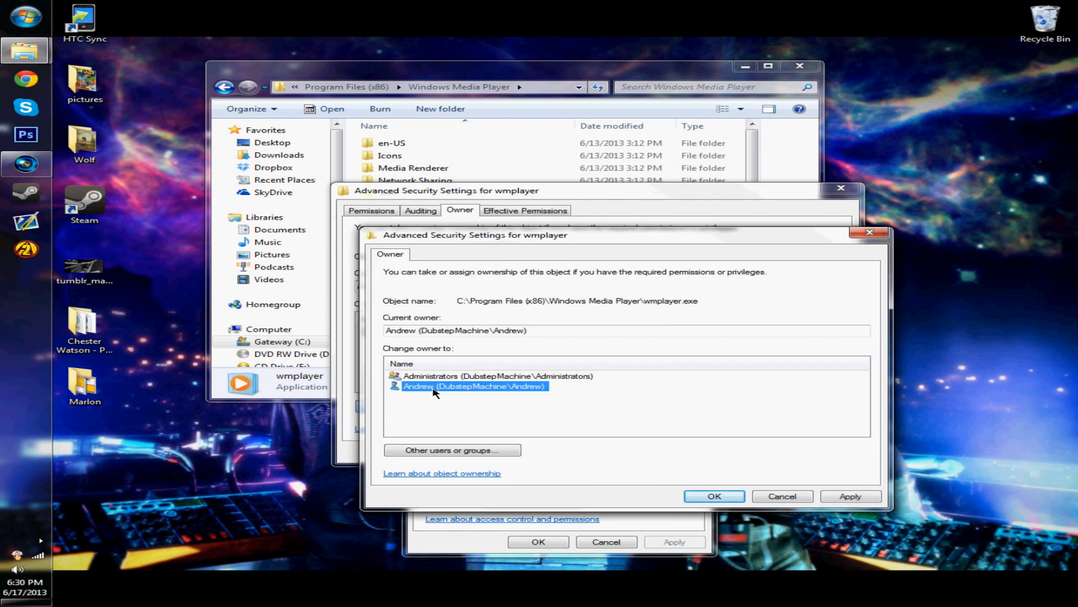
mouse_move(540, 384)
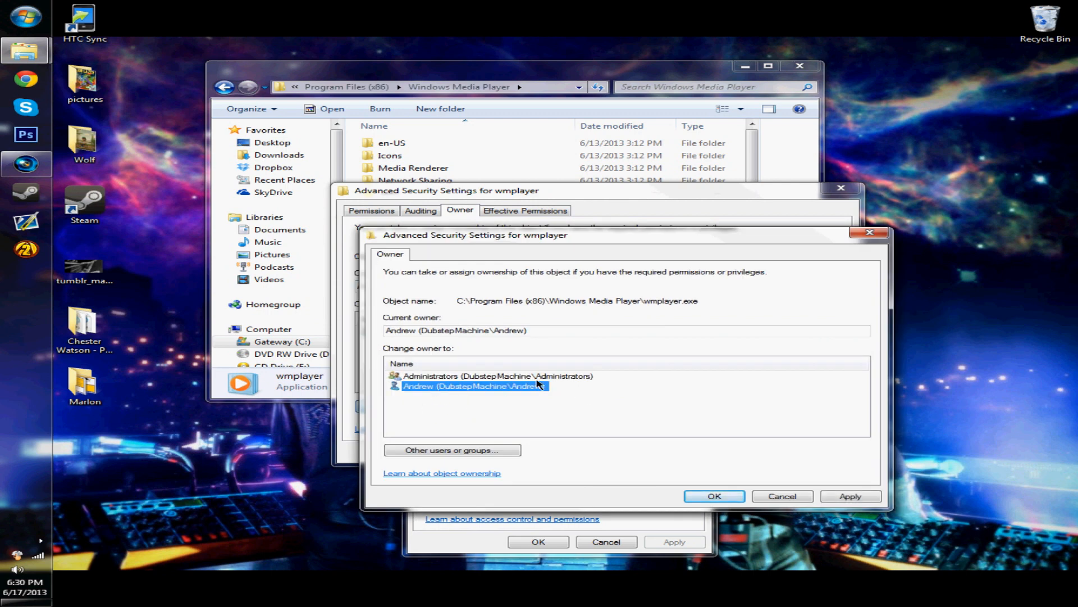
mouse_move(454, 389)
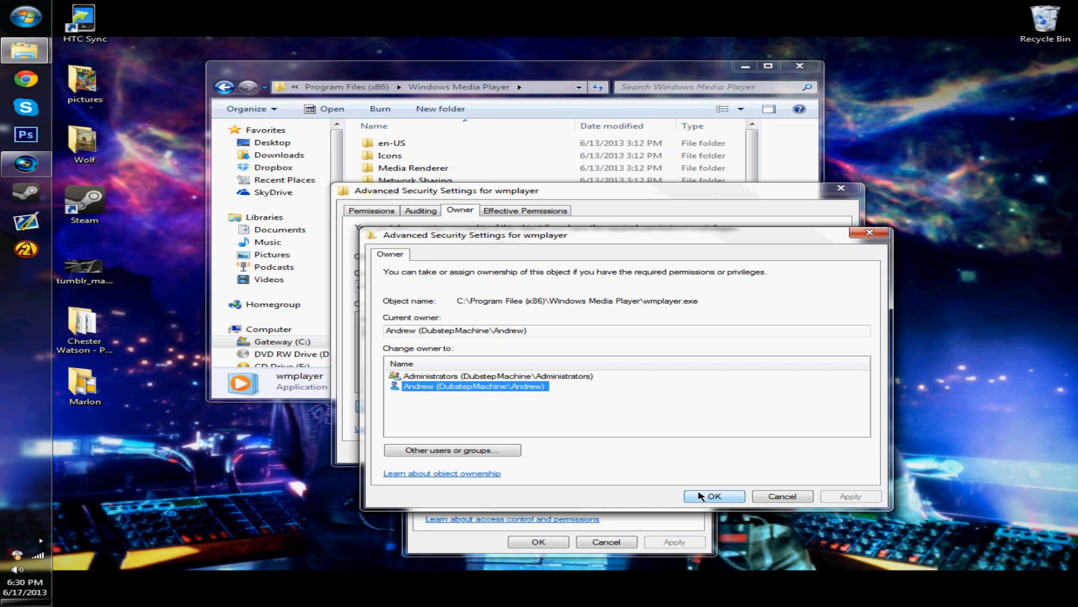
mouse_move(727, 502)
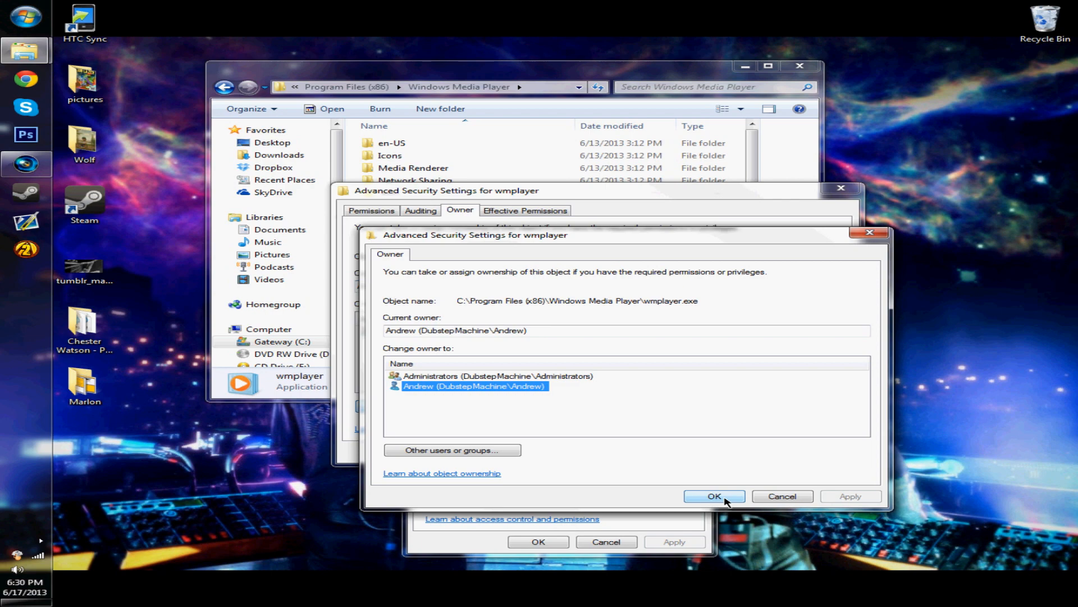
click(714, 496)
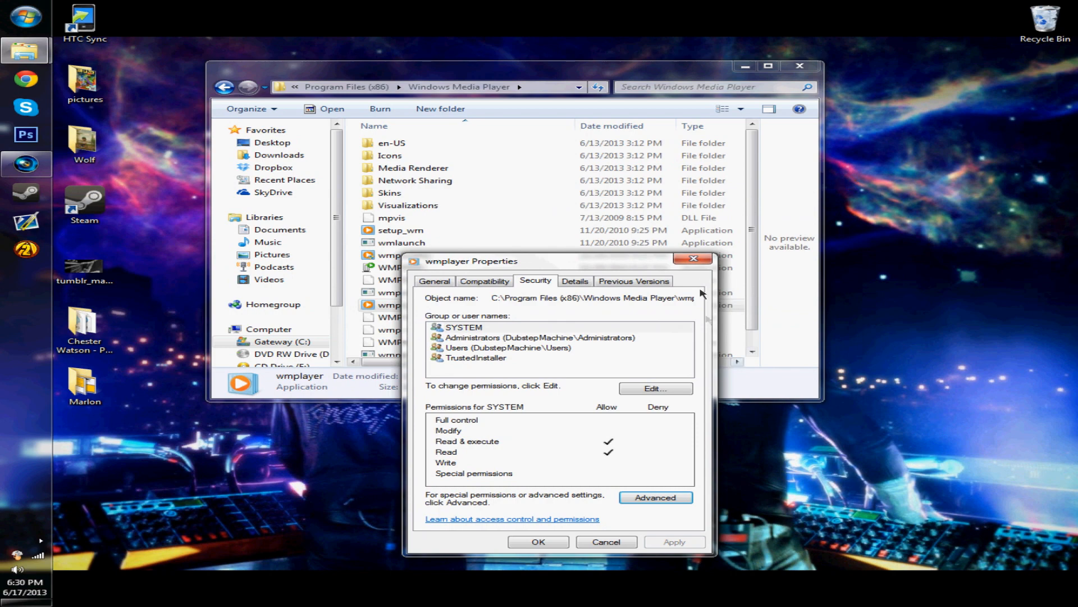
Reopen wmplayer.exe's advanced security settings and start changing its permission entries.
right_click(399, 304)
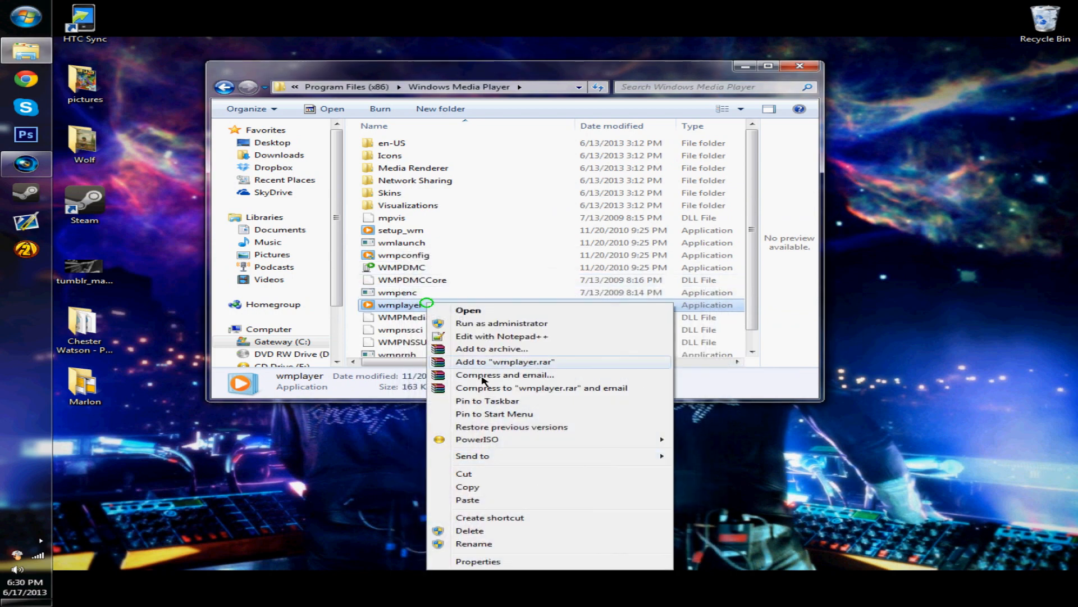
click(478, 561)
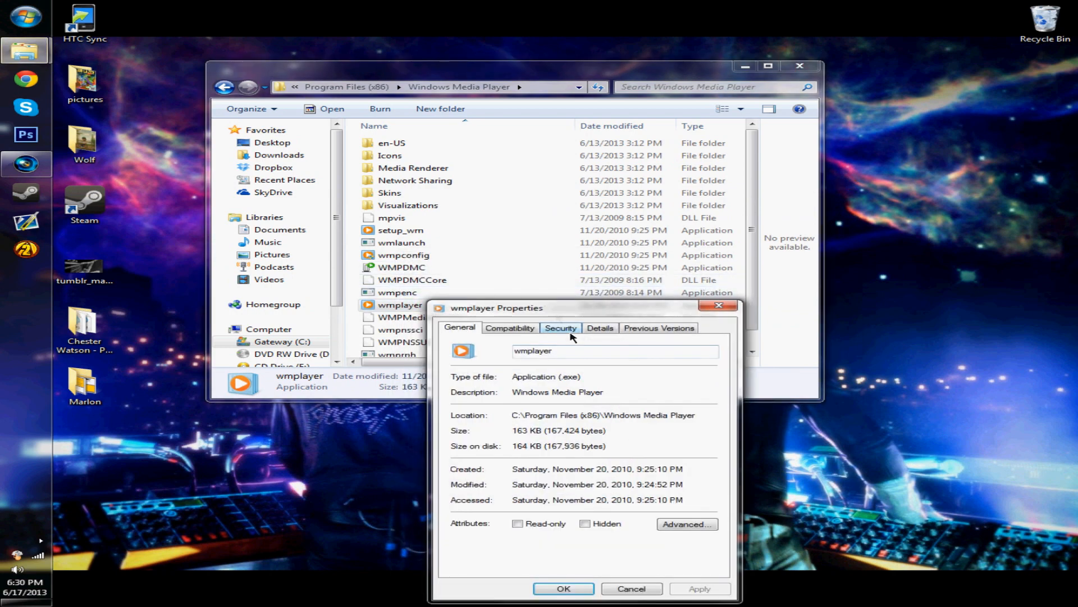
click(560, 328)
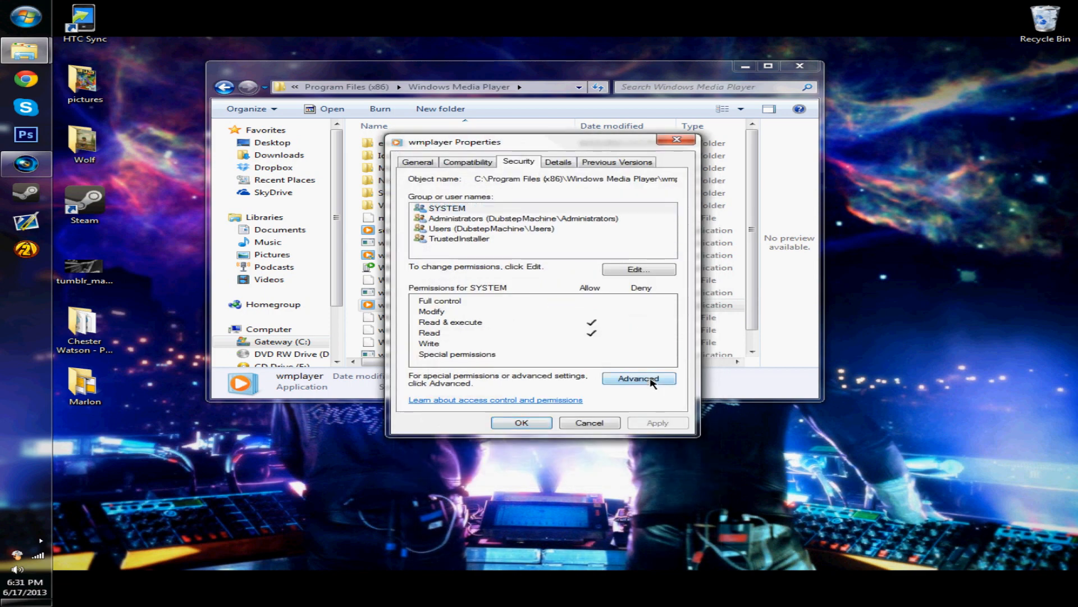
click(639, 378)
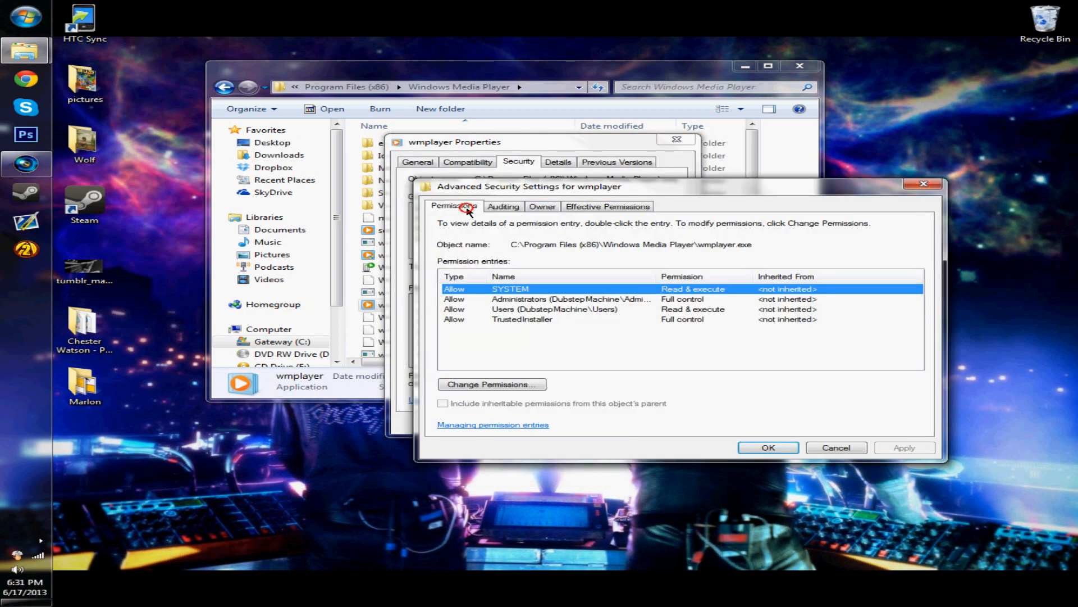
click(491, 383)
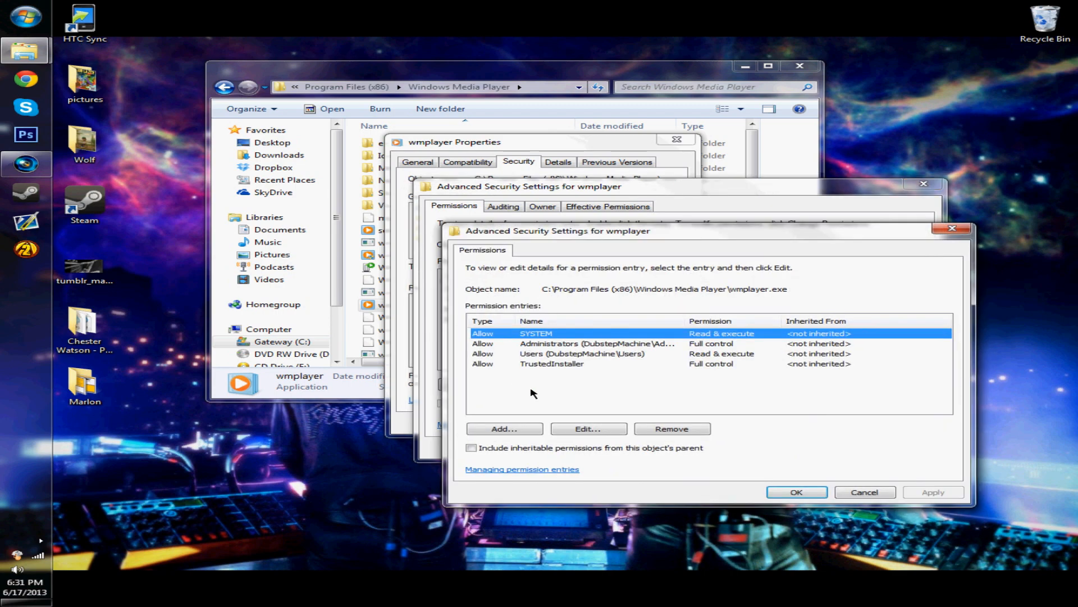
Edit the Users permission entry to allow Full control and confirm it.
click(582, 354)
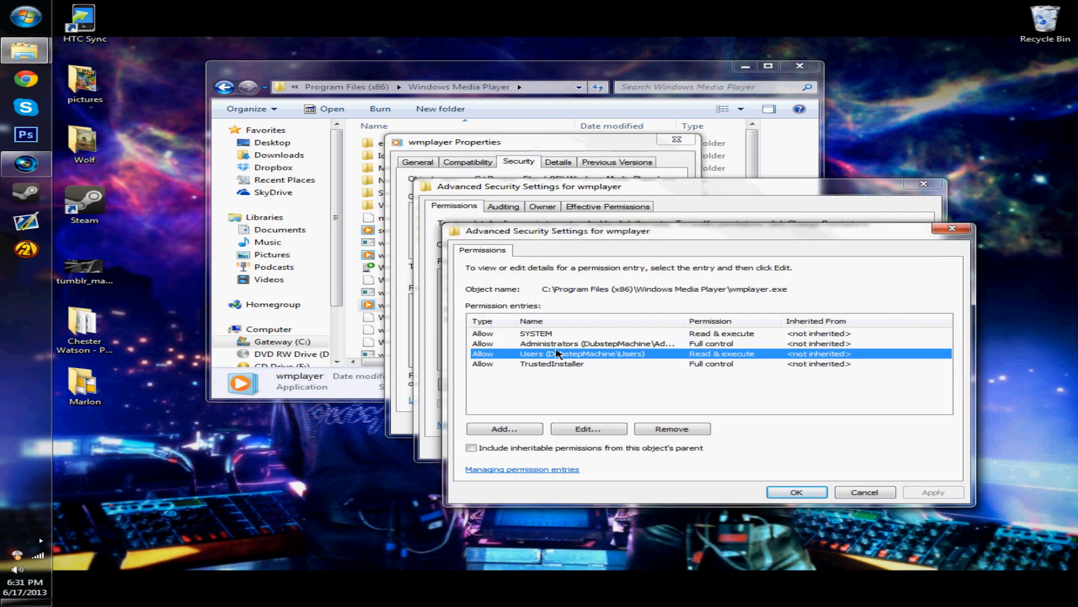
click(588, 429)
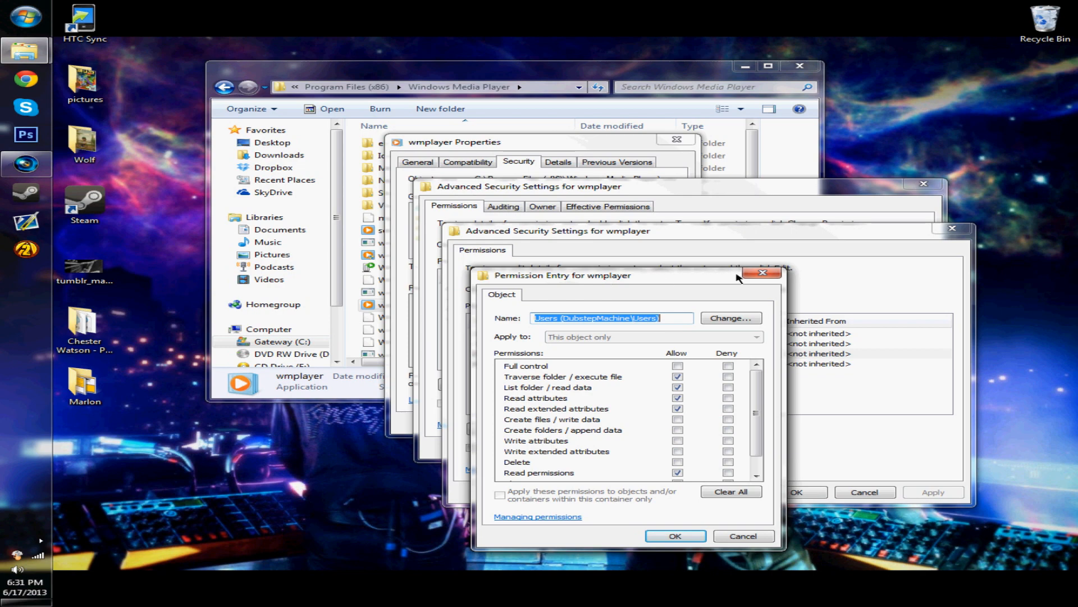
click(743, 536)
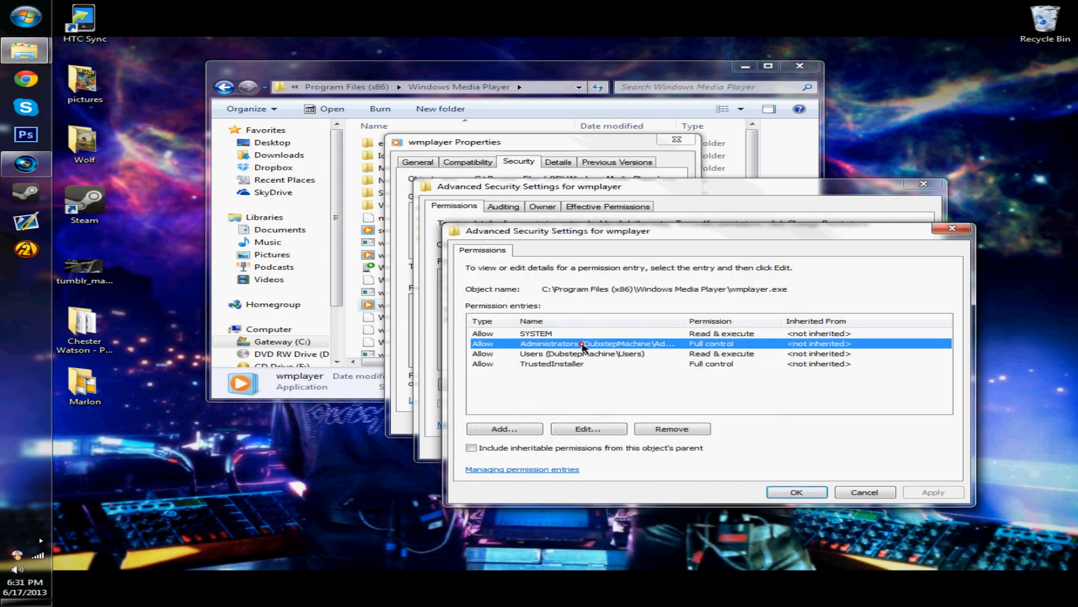
click(581, 354)
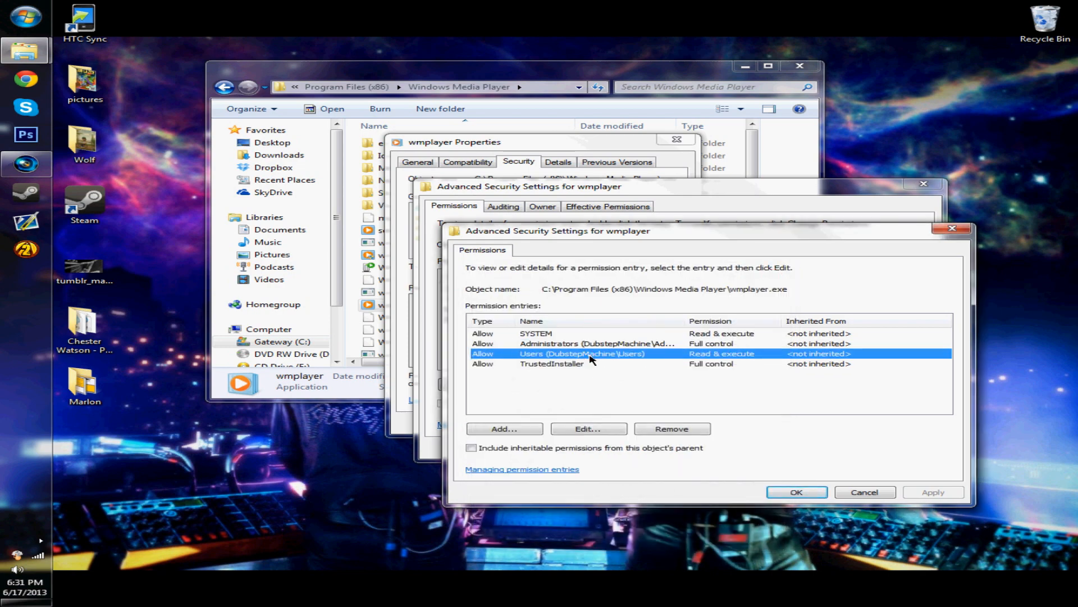
click(588, 428)
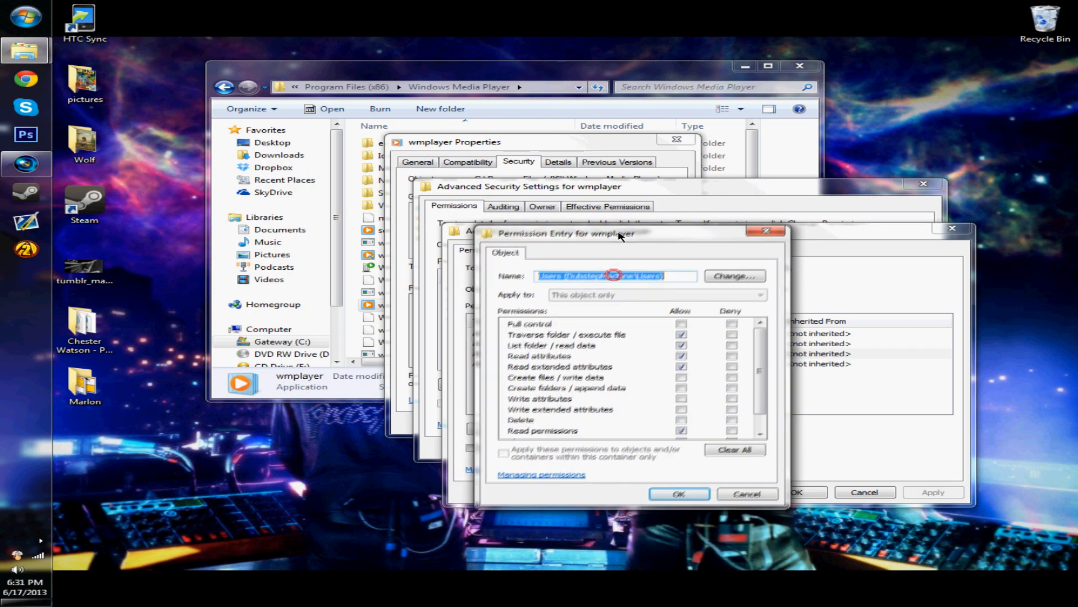
click(681, 323)
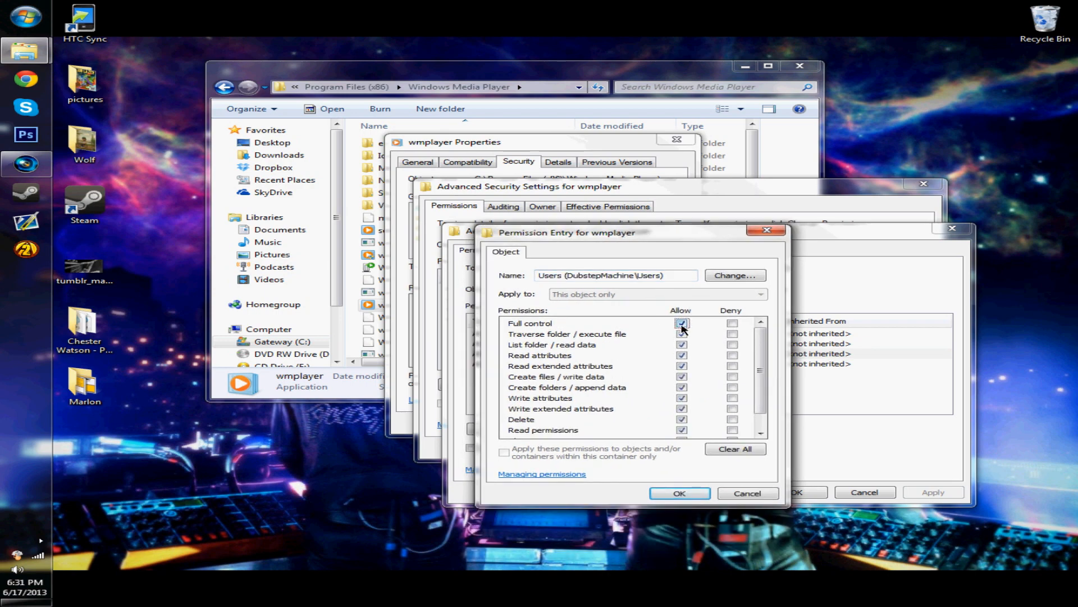
click(678, 493)
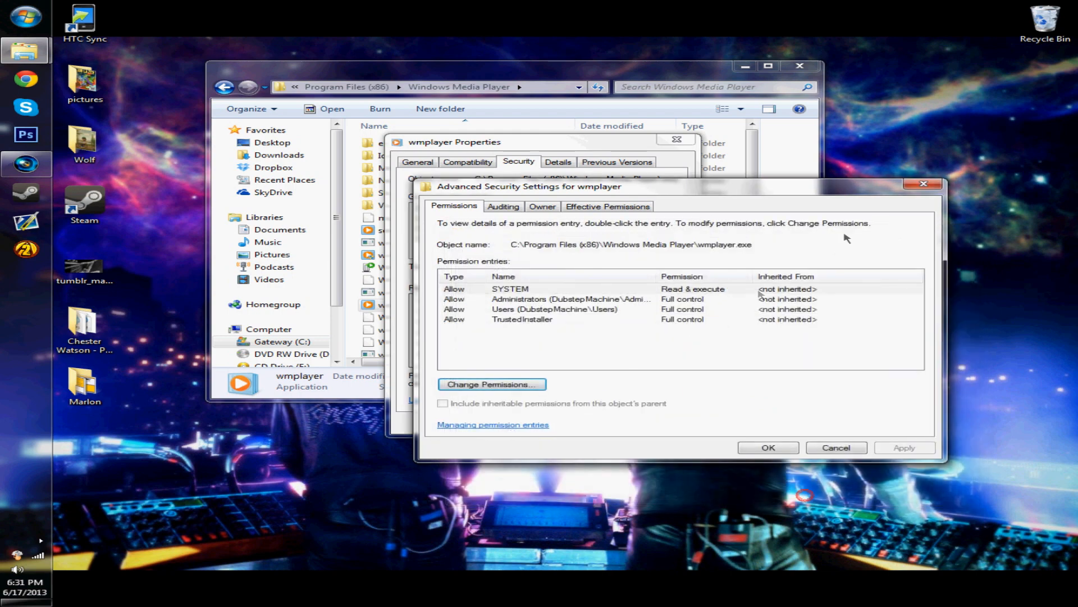
Apply the permission changes and close the Windows Media Player folder window.
click(836, 447)
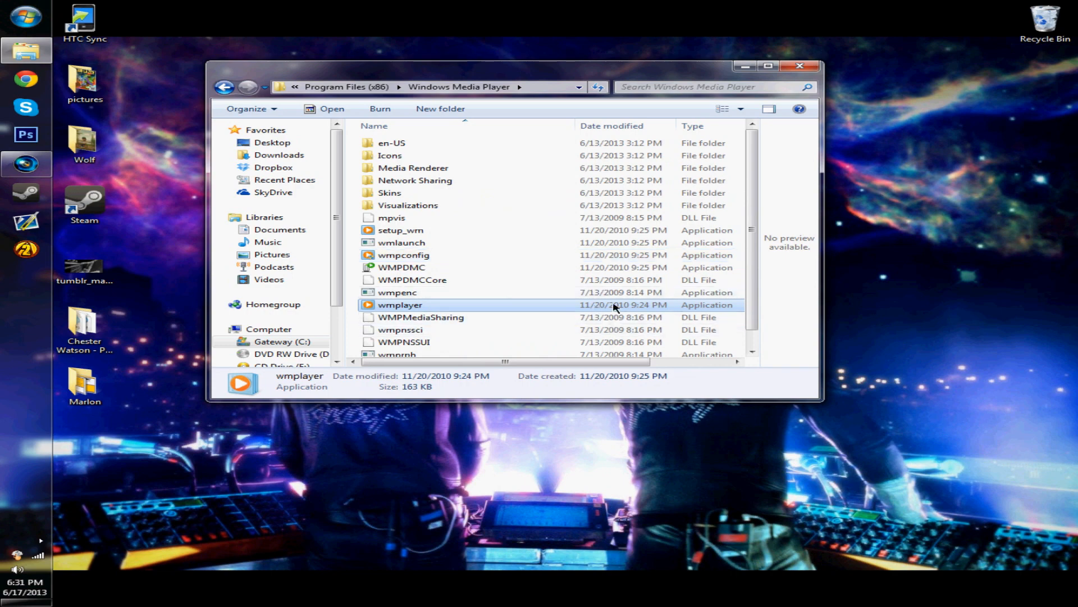
click(800, 66)
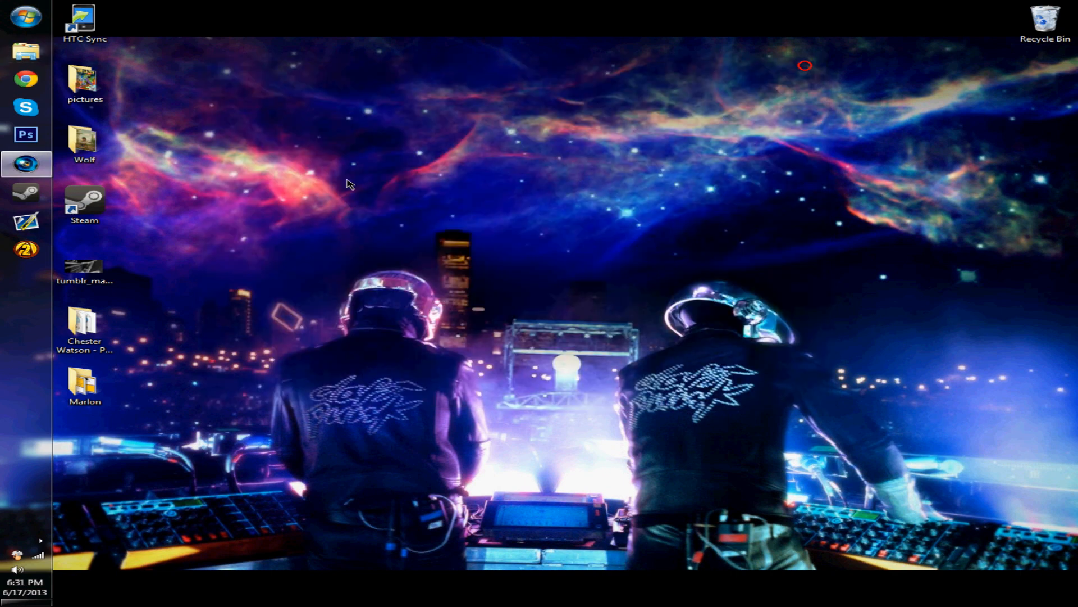
Play track 11 - Labyrinth from the Chester Watson – Phantom folder, then close it.
double_click(83, 324)
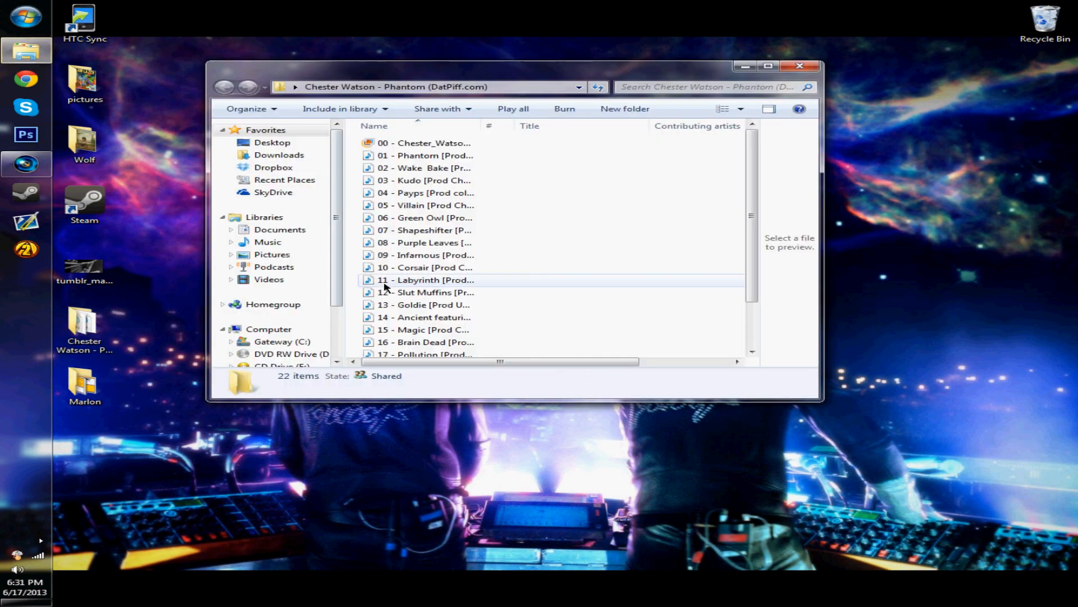
click(427, 280)
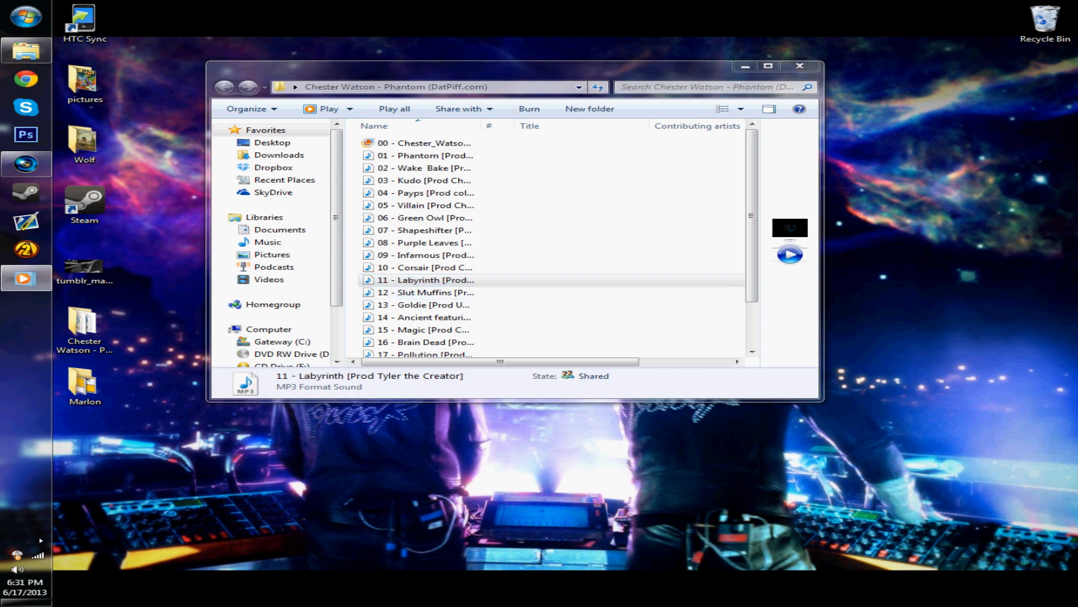
double_click(426, 279)
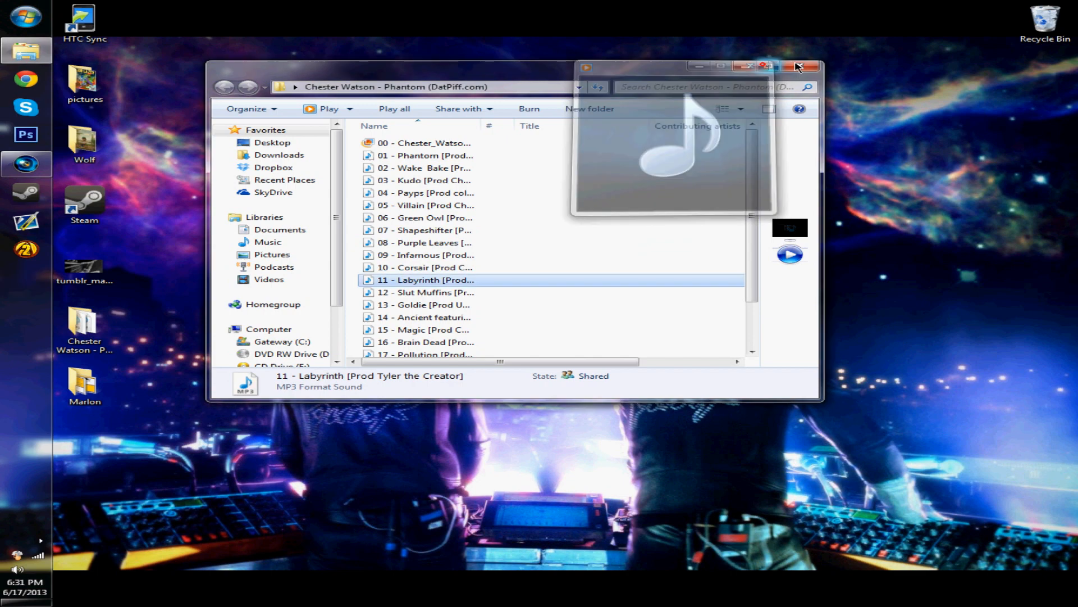
click(800, 67)
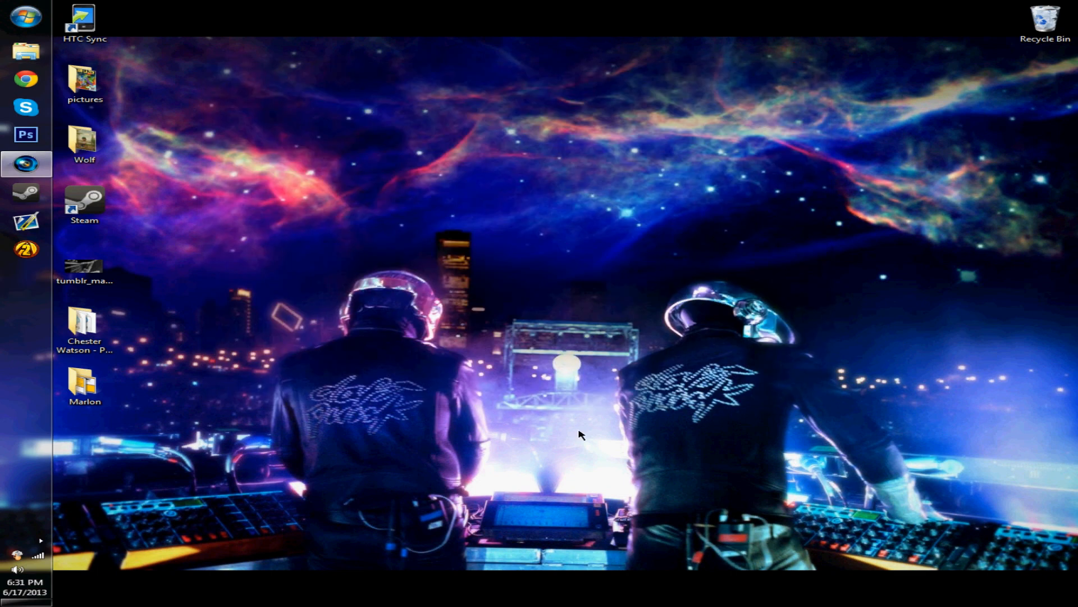